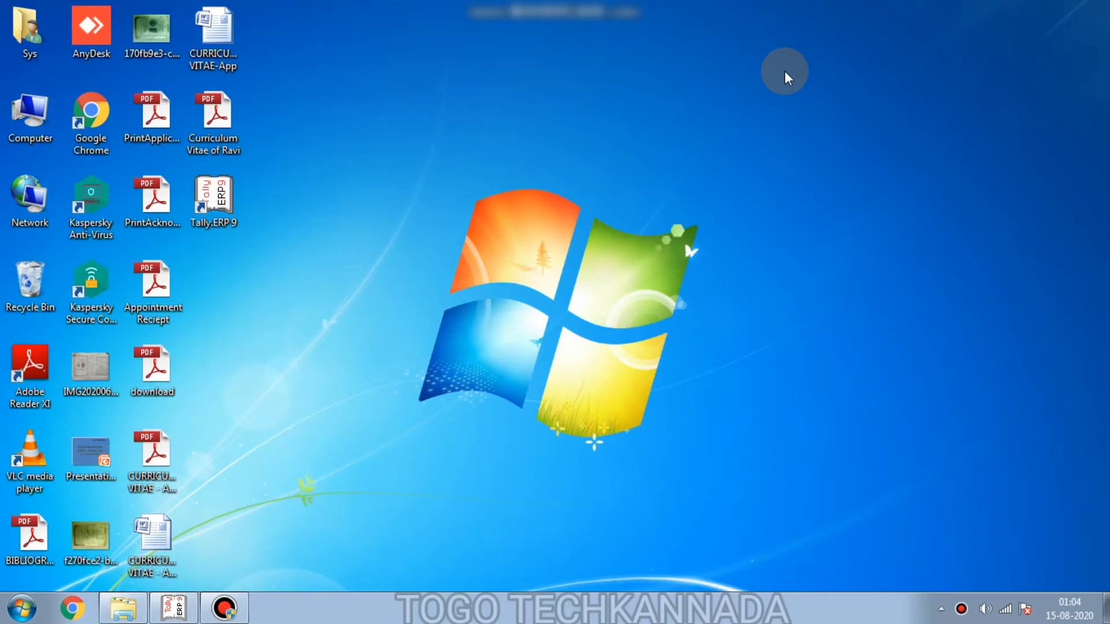
Launch Tally.ERP 9 and reach Accounts Info > Ledgers > Alter, listing the Ravi and Shiva debtor ledgers
double_click(214, 197)
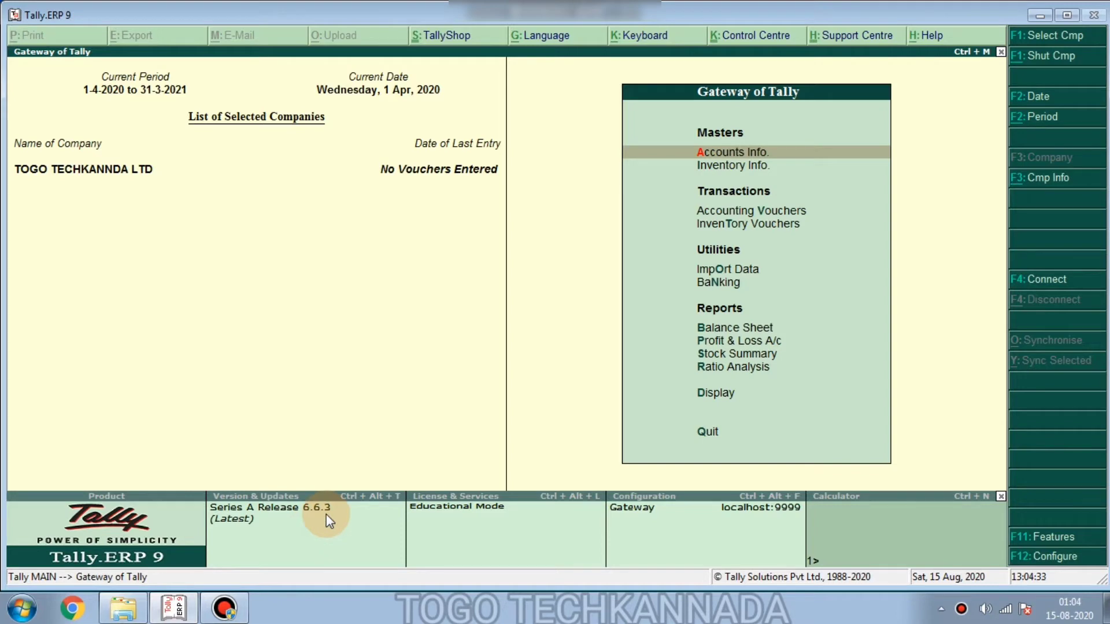
left_click(731, 152)
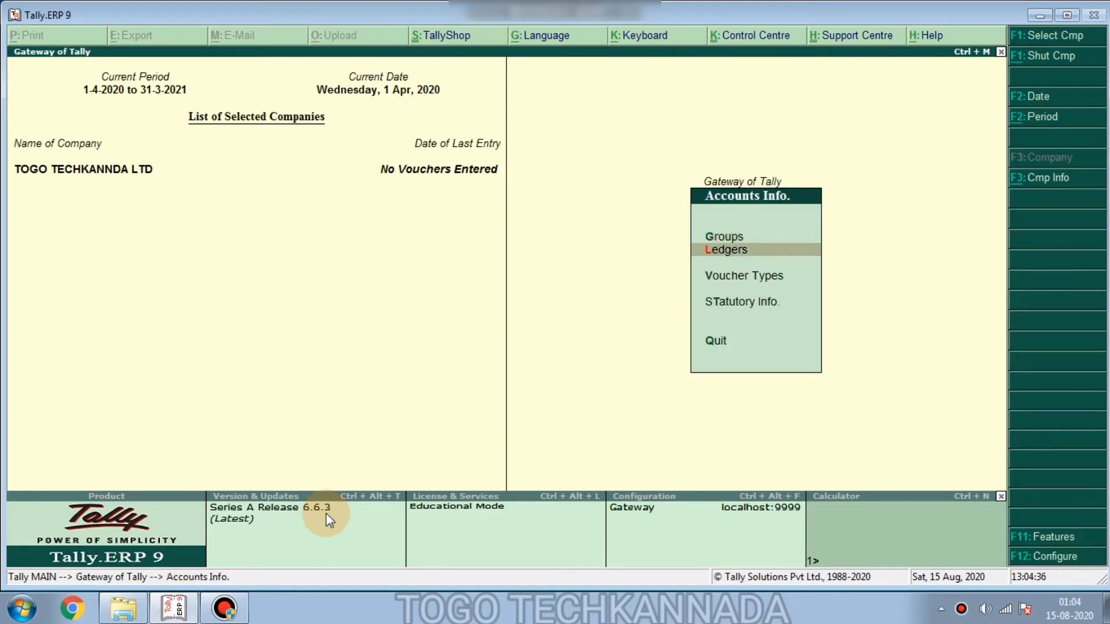
left_click(726, 250)
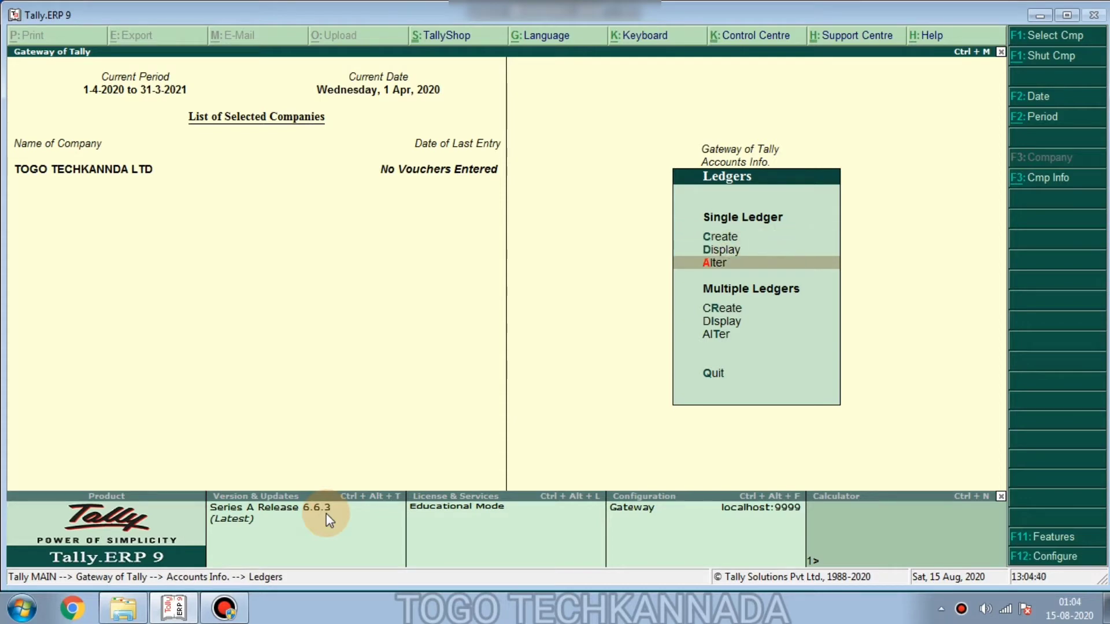
left_click(714, 263)
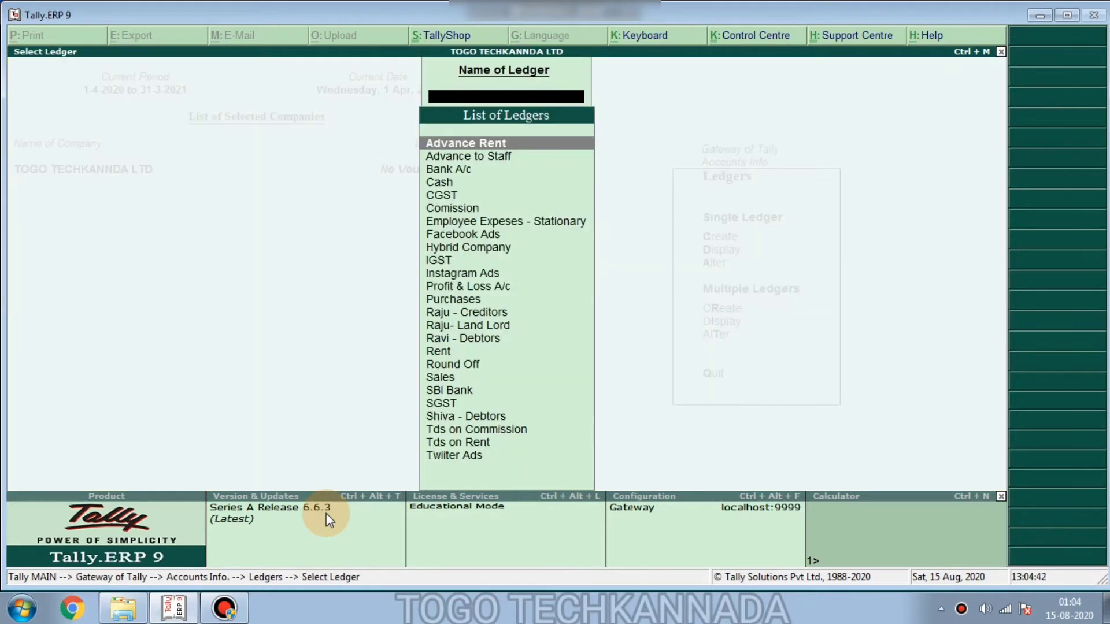
left_click(466, 312)
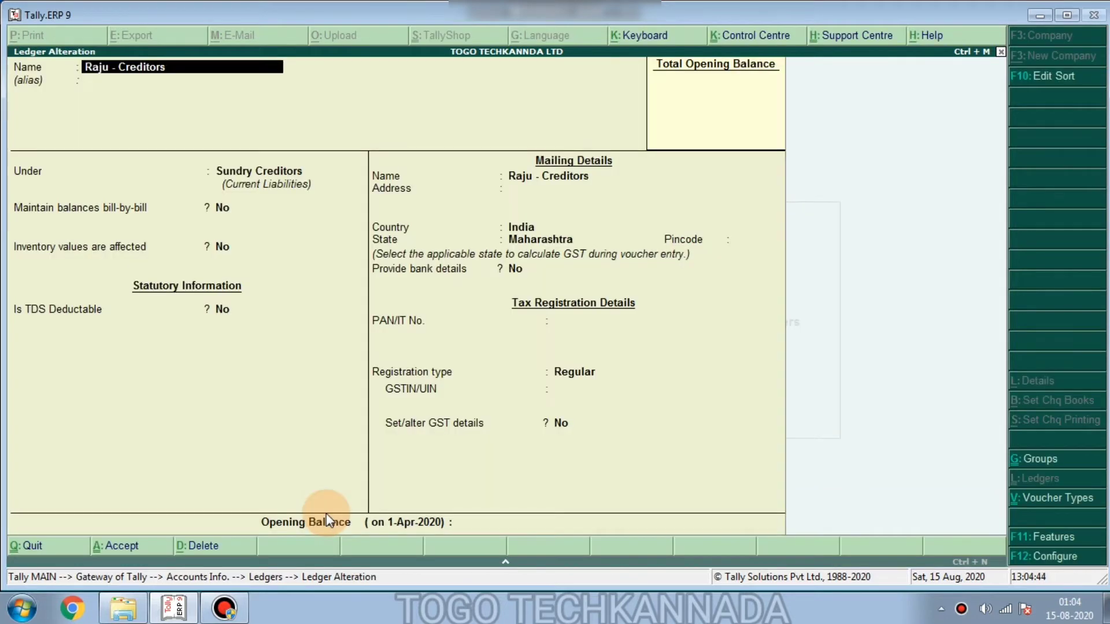
left_click(260, 171)
type("De")
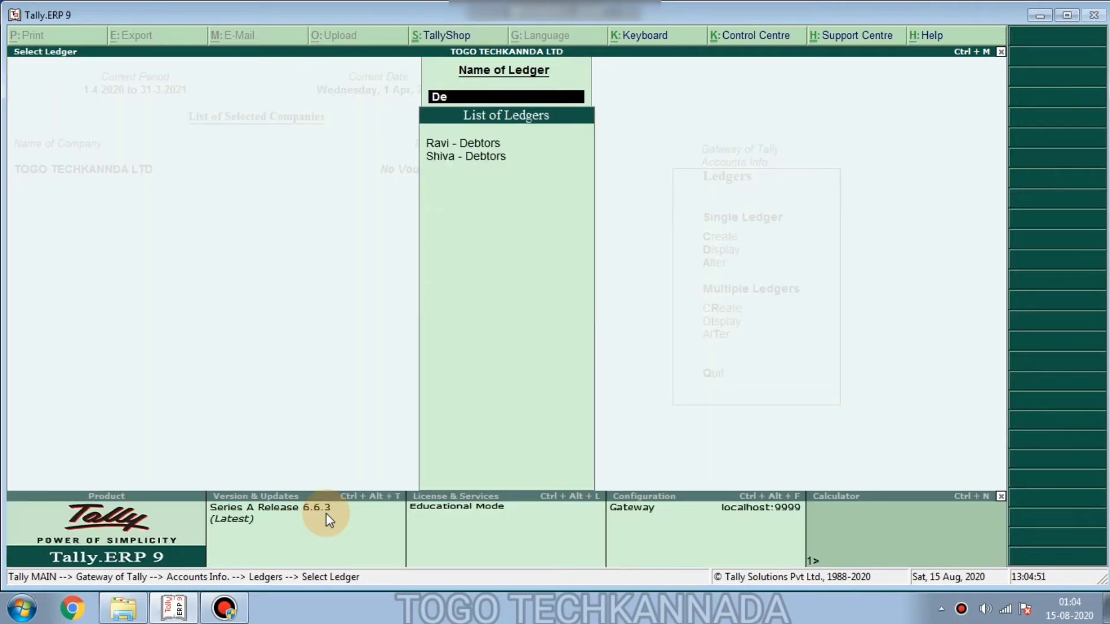
Set Ravi - Debtors' default credit period to 30 Days with credit-days checking during voucher entry on
left_click(462, 143)
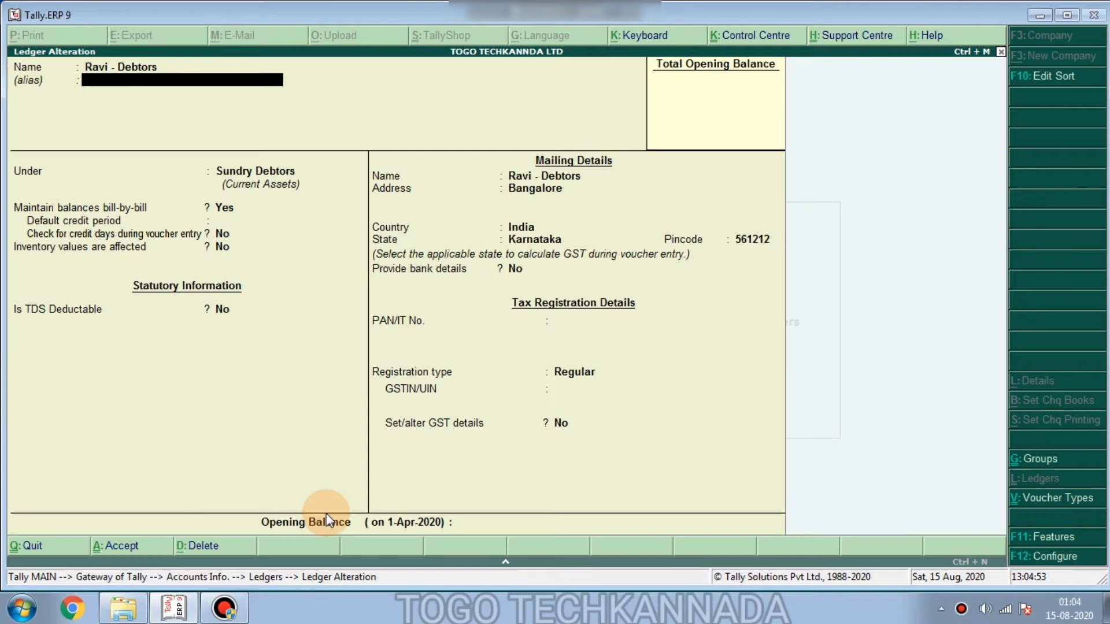
left_click(225, 207)
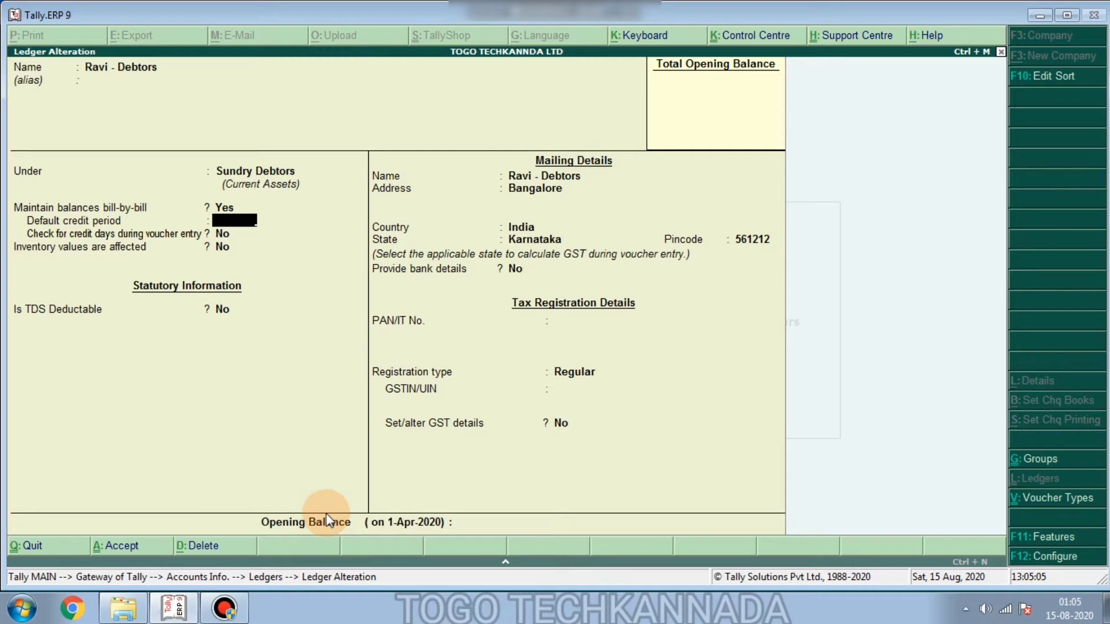
type("15")
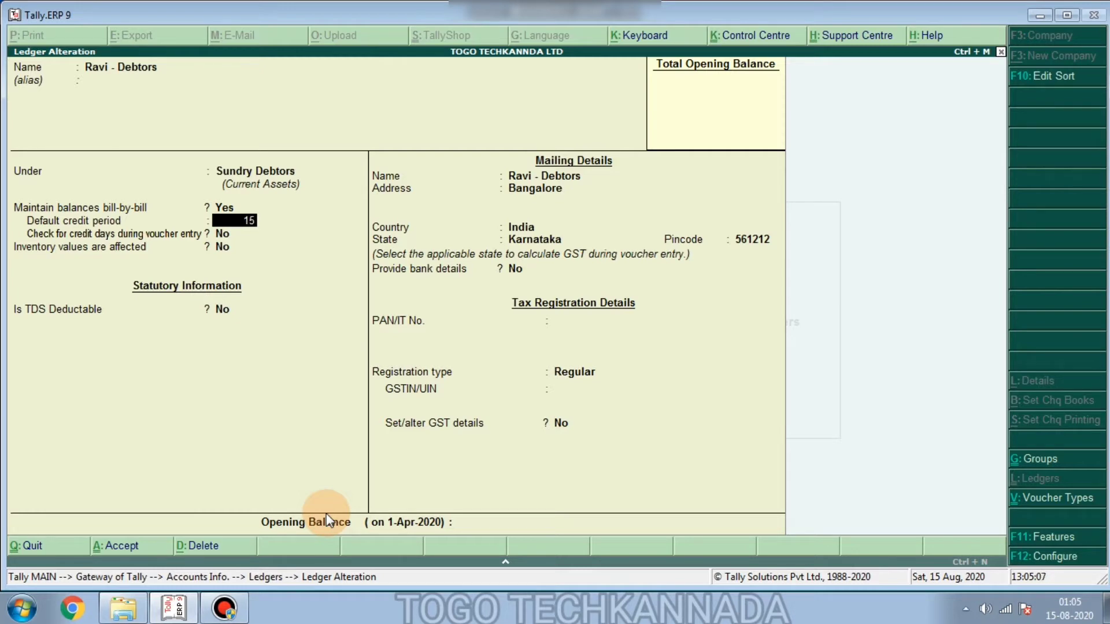
key("enter")
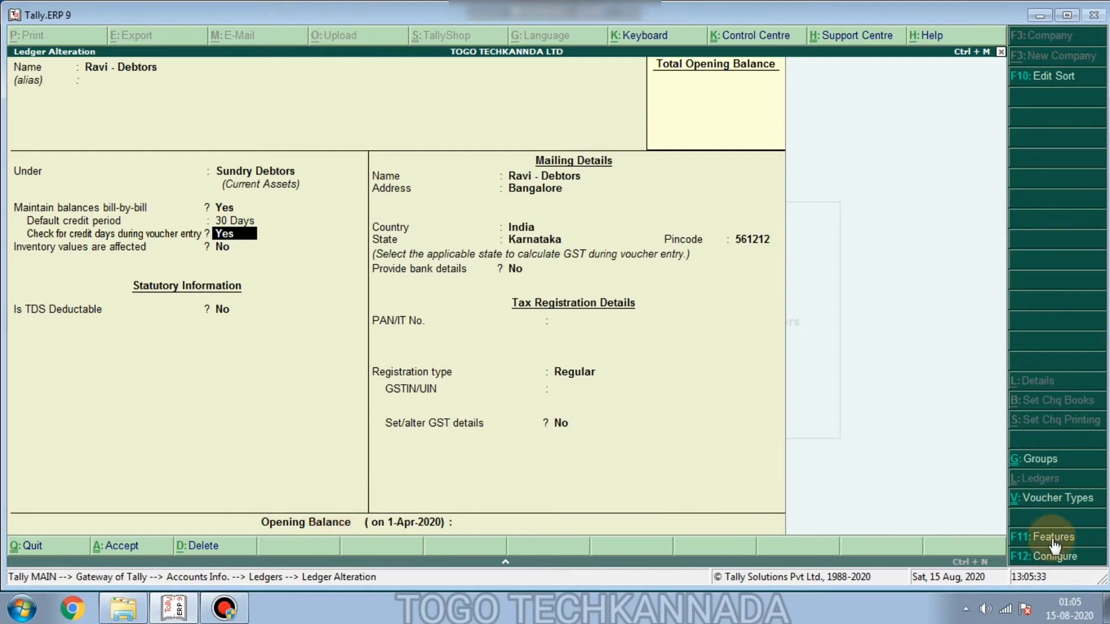
Enable 'Maintain budgets and controls' in the F11 company features so a credit limit field appears
left_click(1048, 536)
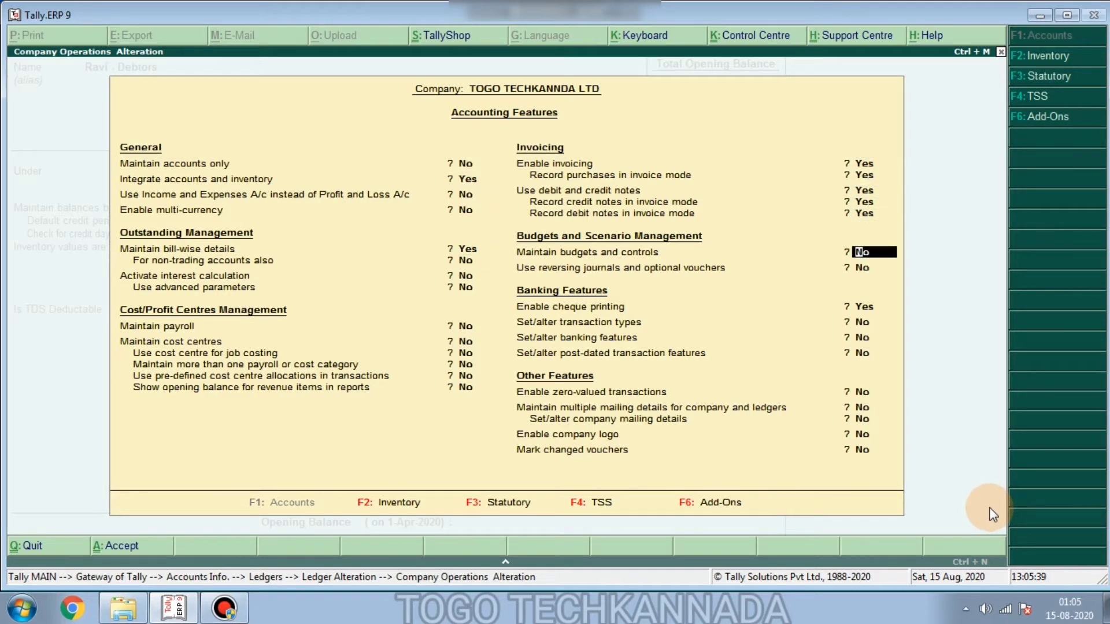
type("y")
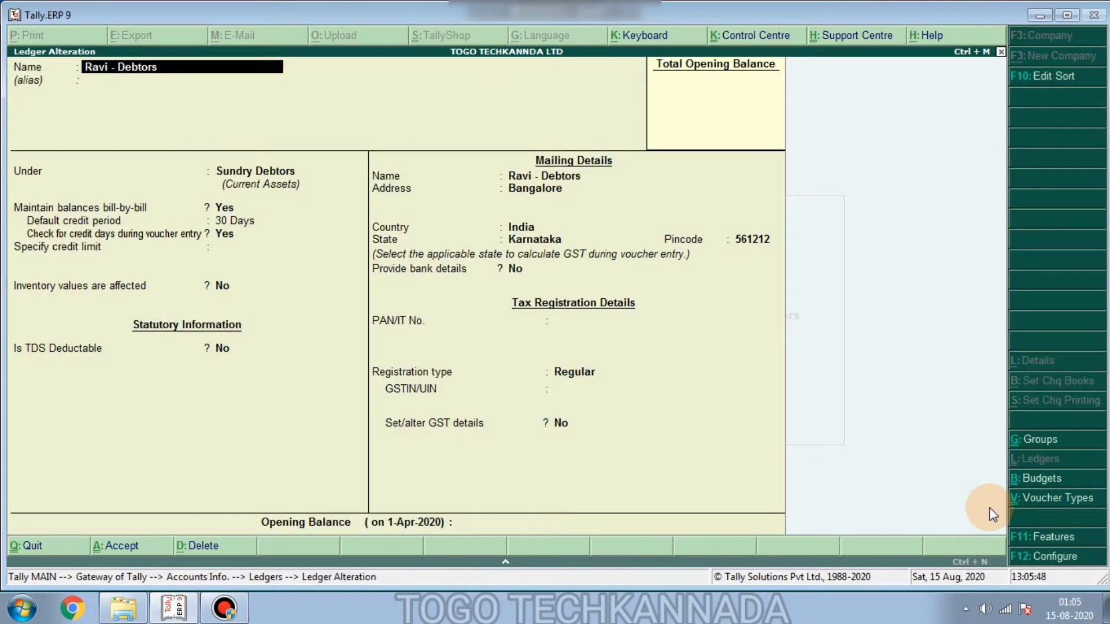
Give Ravi - Debtors a credit limit of 1,00,000 Dr and accept the altered ledger
left_click(280, 246)
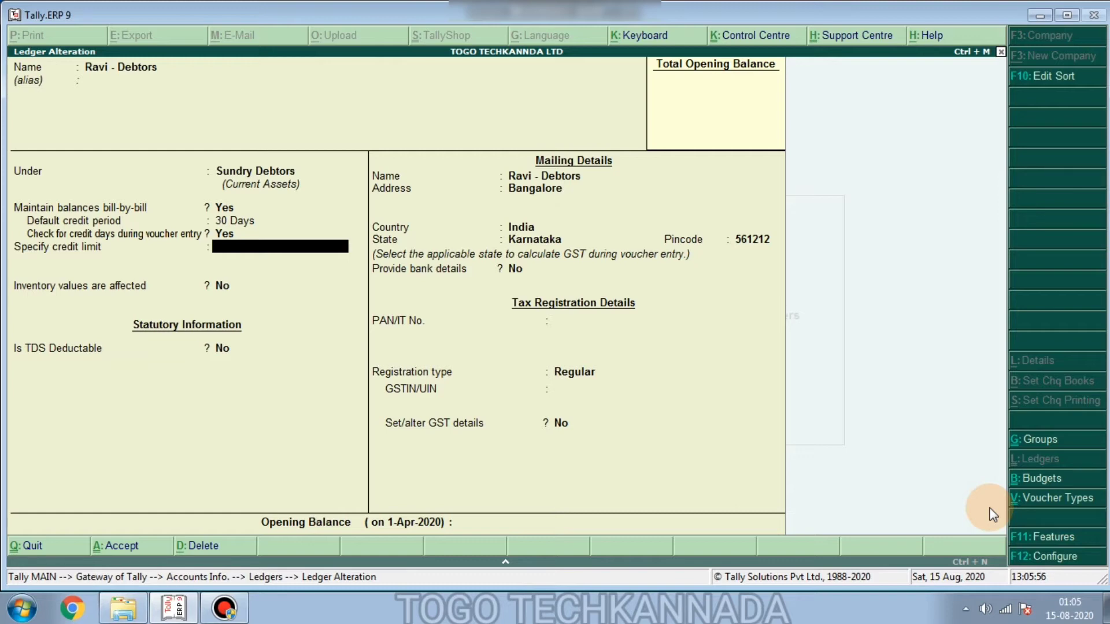
type("3")
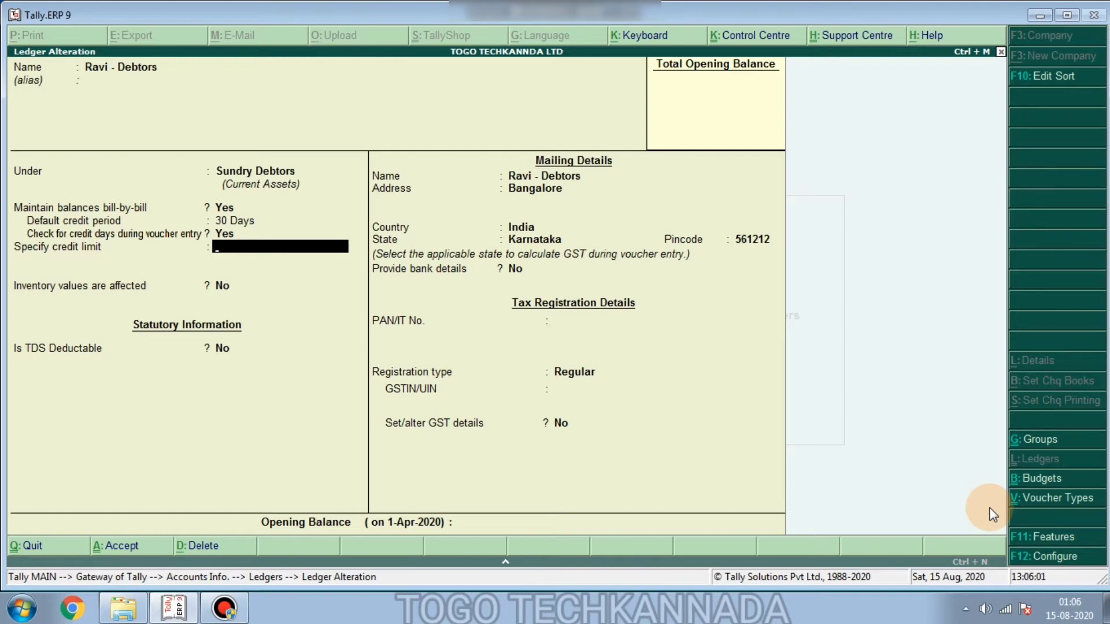
type("10000")
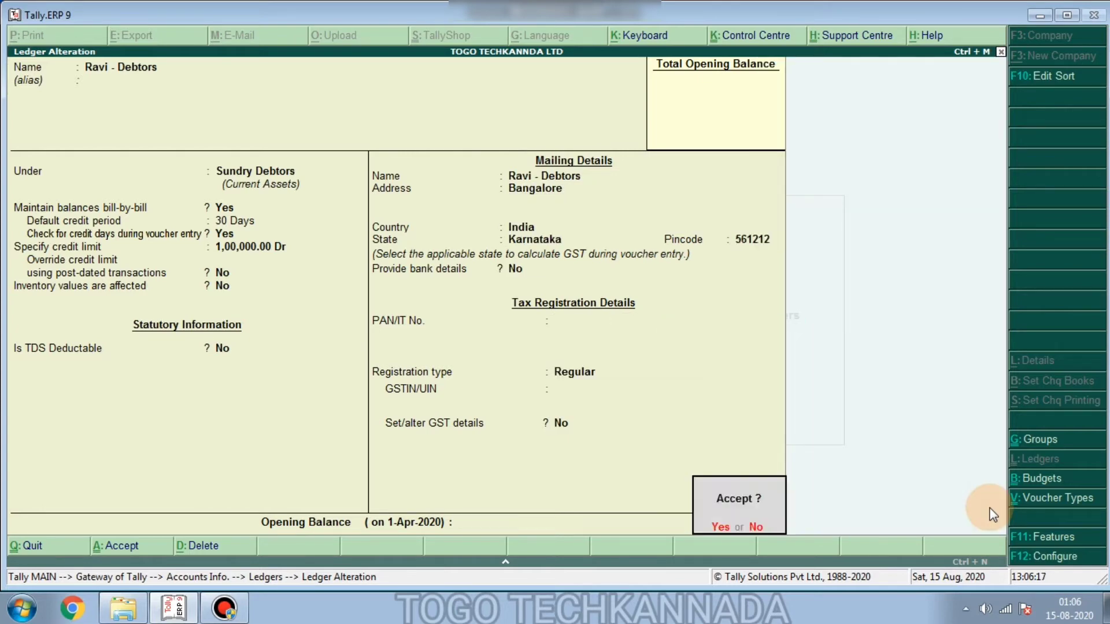
left_click(720, 528)
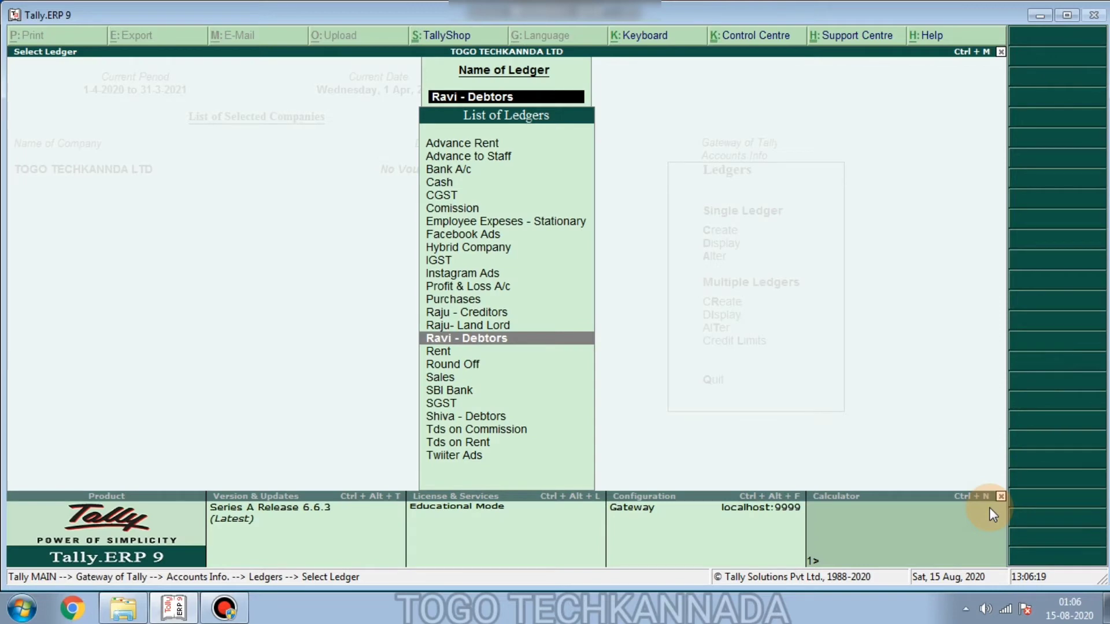
Begin GST Sales voucher 001 with Ravi - Debtors, Bangalore, Karnataka, 30 Days terms as the party
key("Escape")
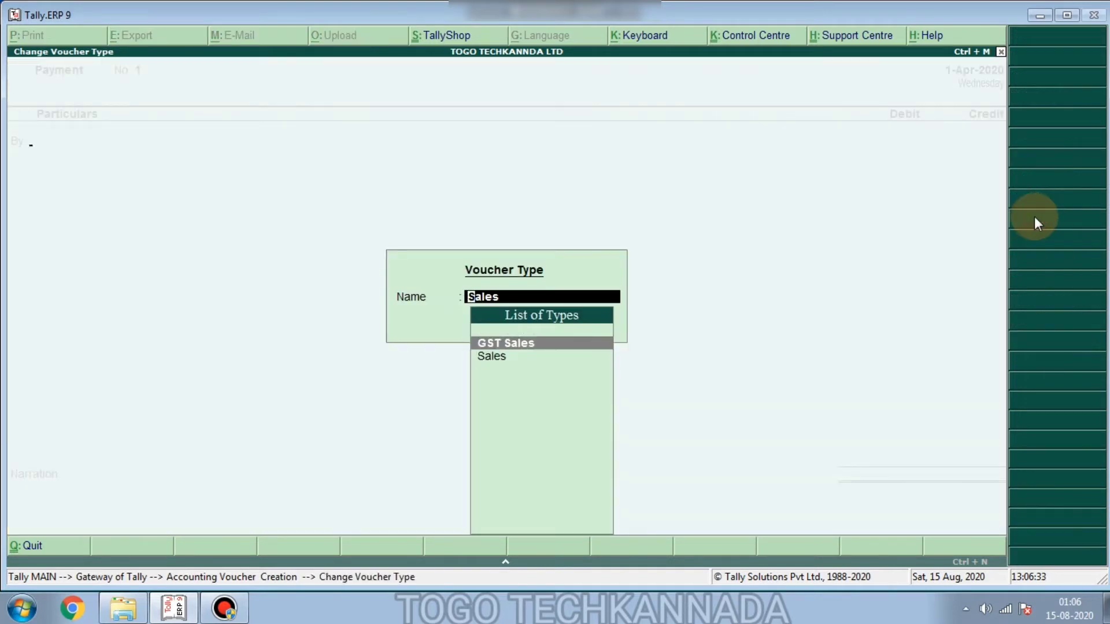
left_click(505, 342)
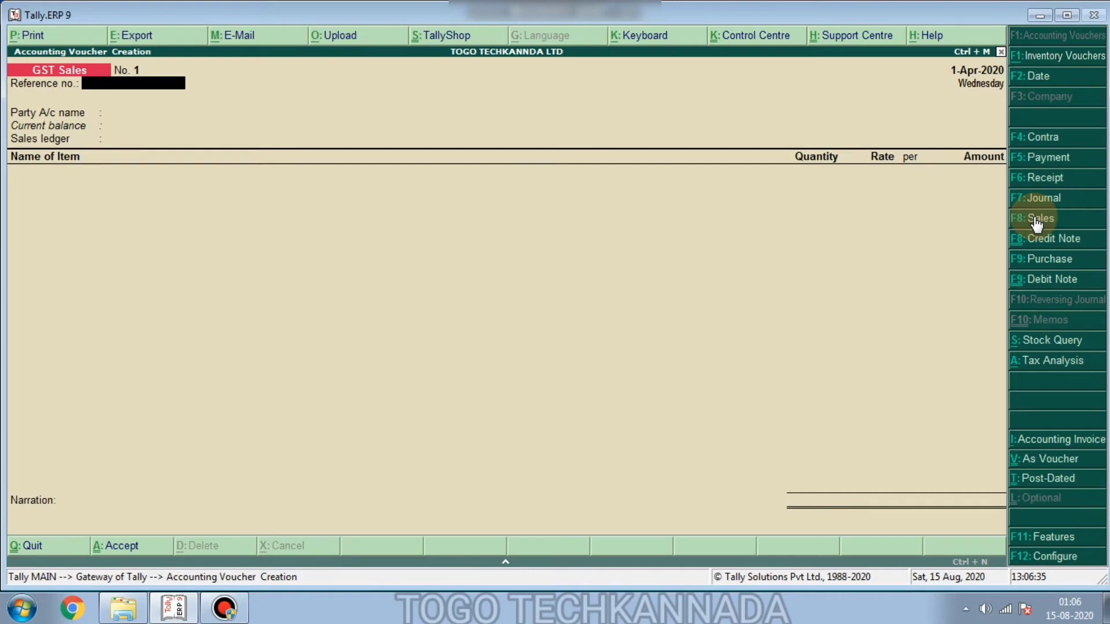
type("001")
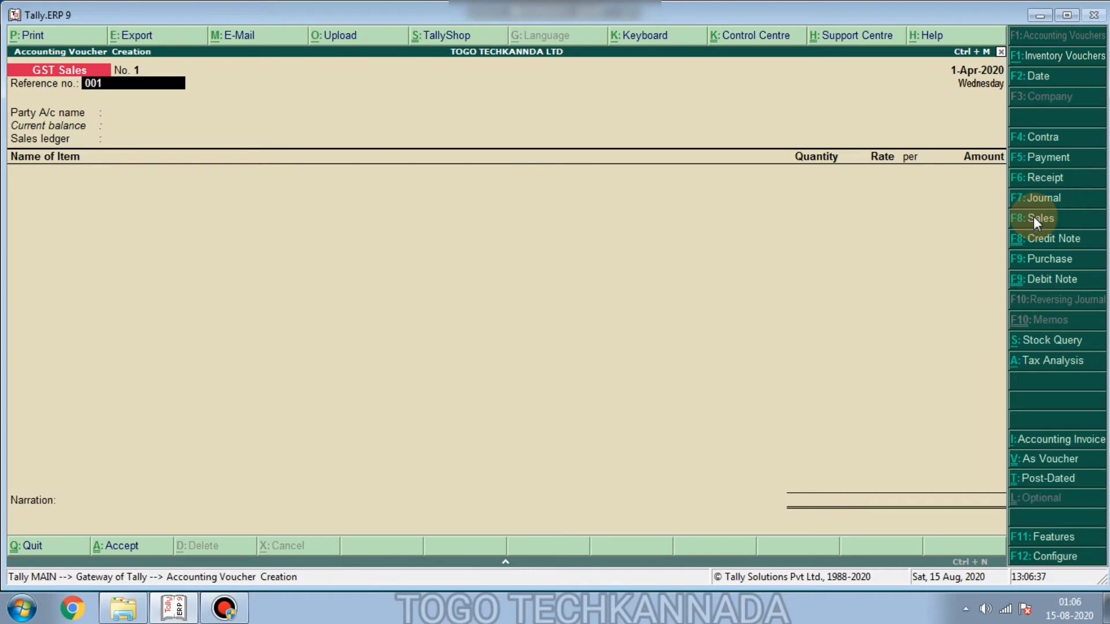
left_click(187, 112)
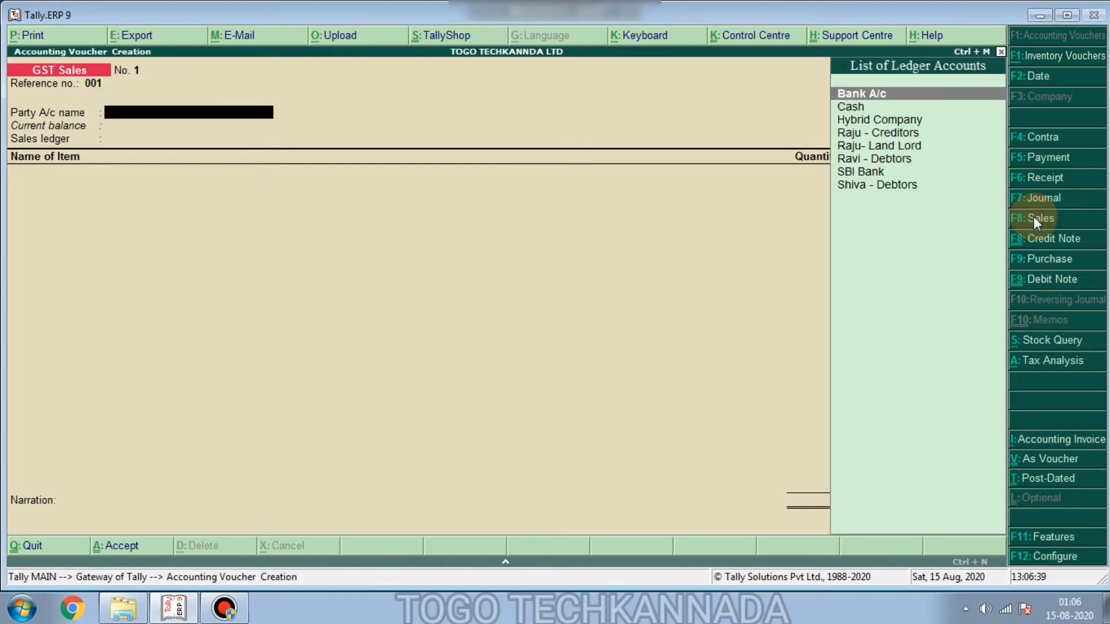
type("Ra")
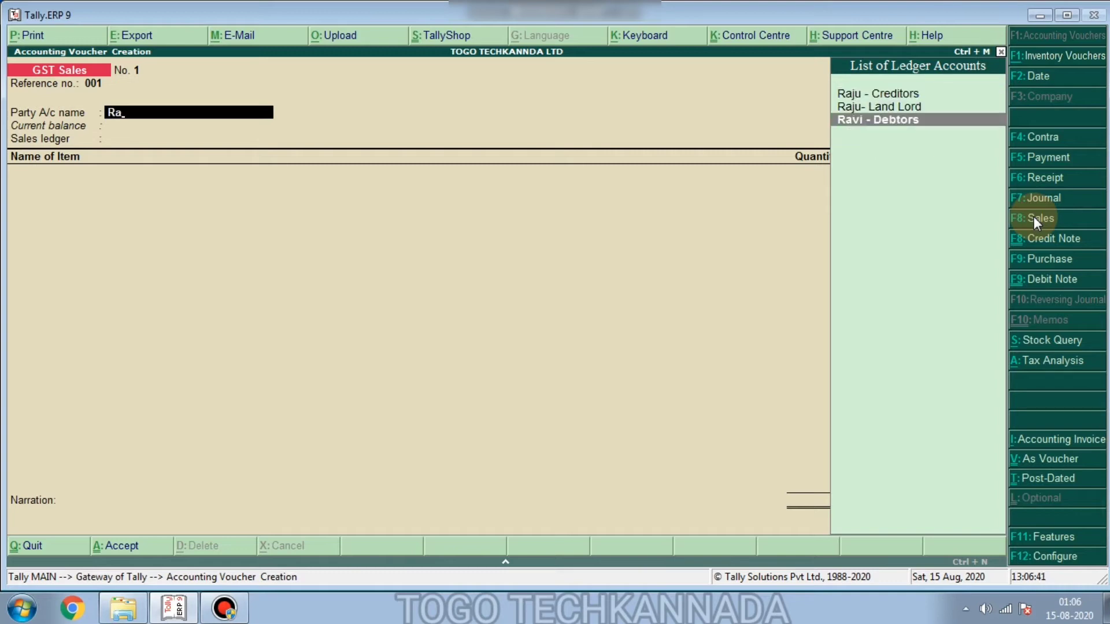
left_click(877, 119)
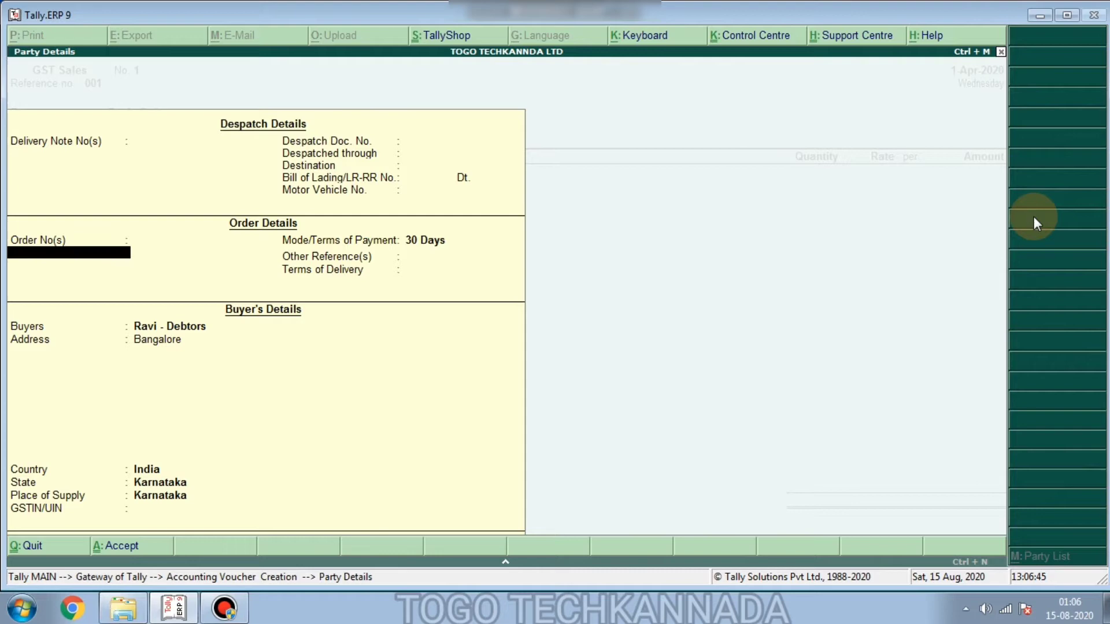
Accept the party details and allocate 5 PCS of LG TV from Bangalore- Godown at 10,000
left_click(455, 241)
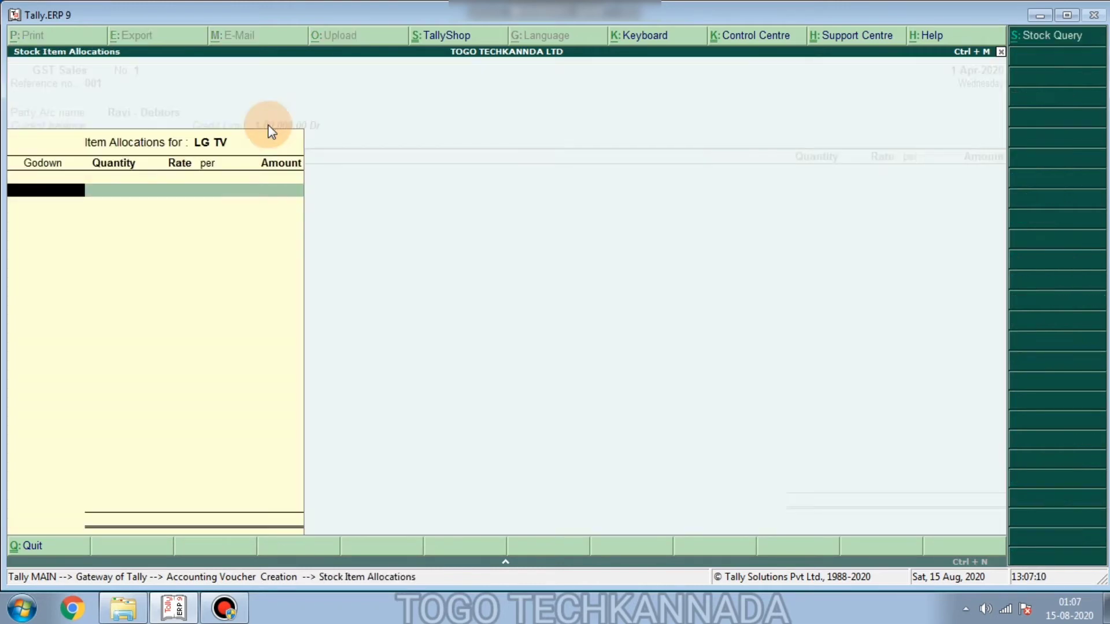
type("Bangalore- Godown")
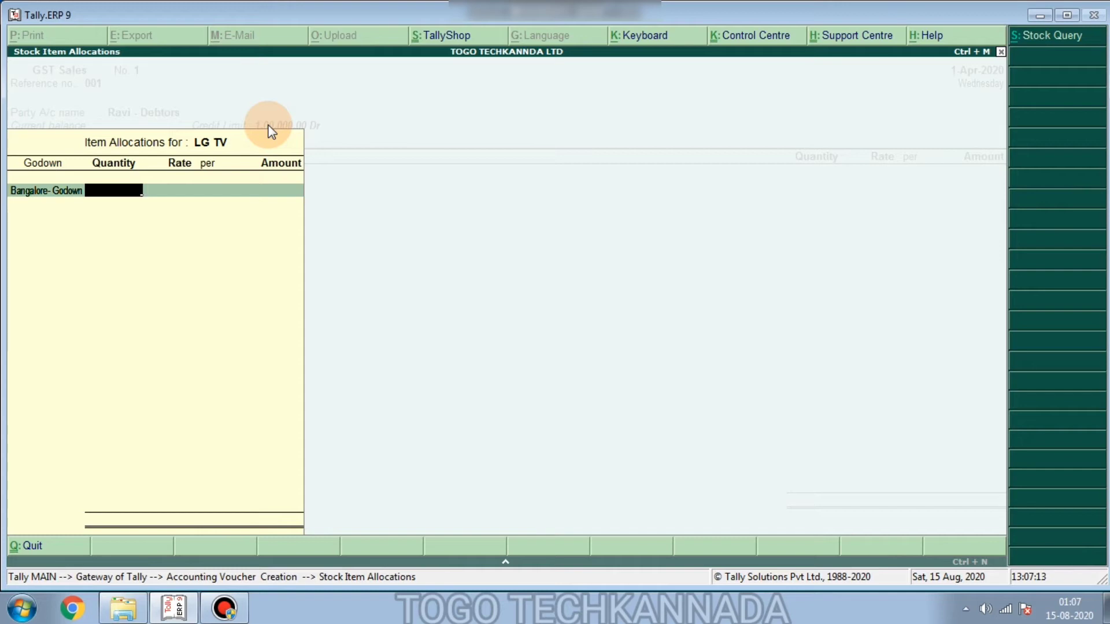
type("5 PCS")
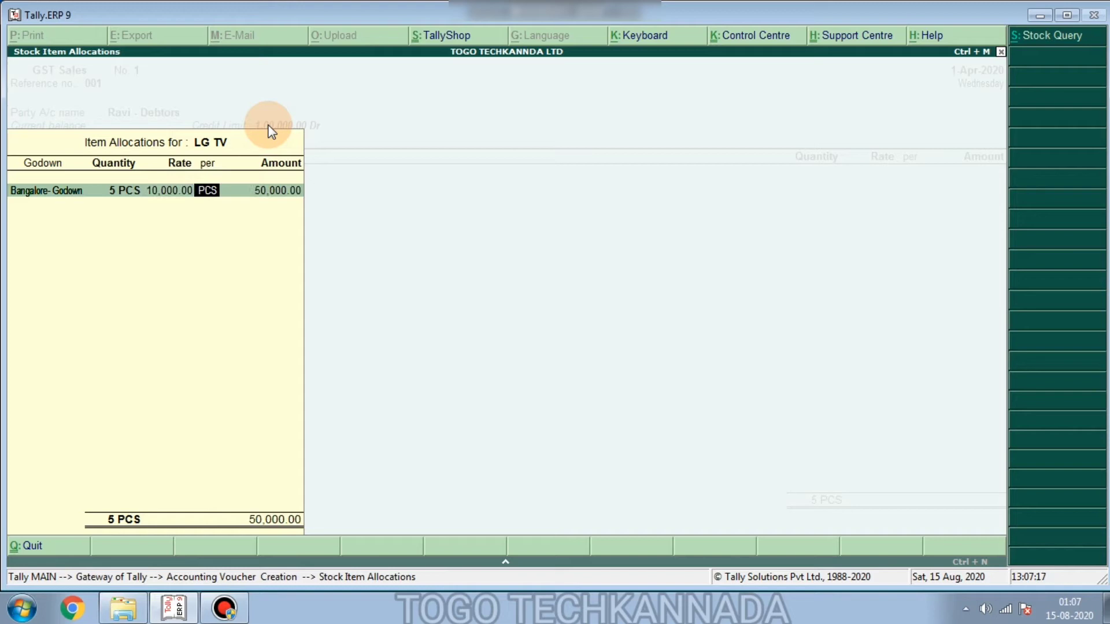
key("Enter")
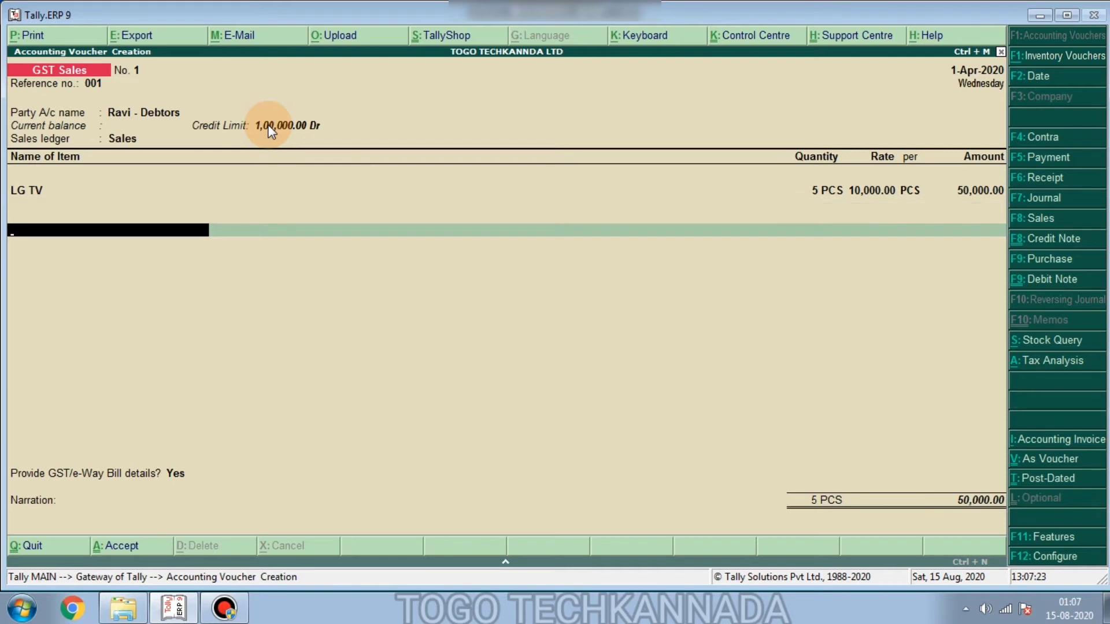
Add the CGST and SGST ledgers for a 59,000 total and accept the voucher, opening No. 2
type("C")
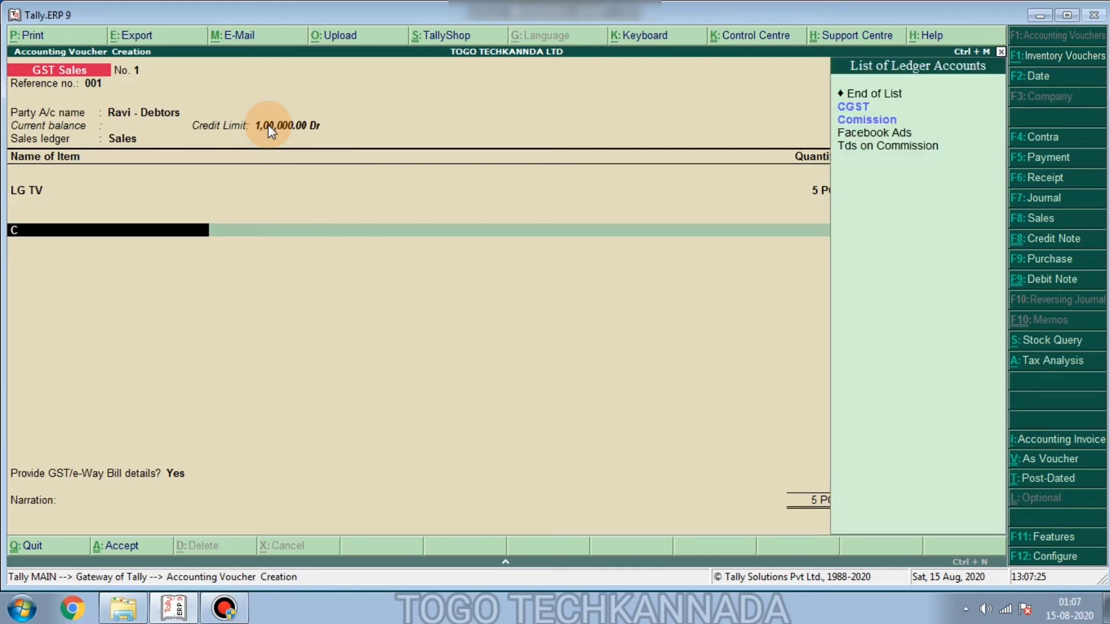
left_click(852, 106)
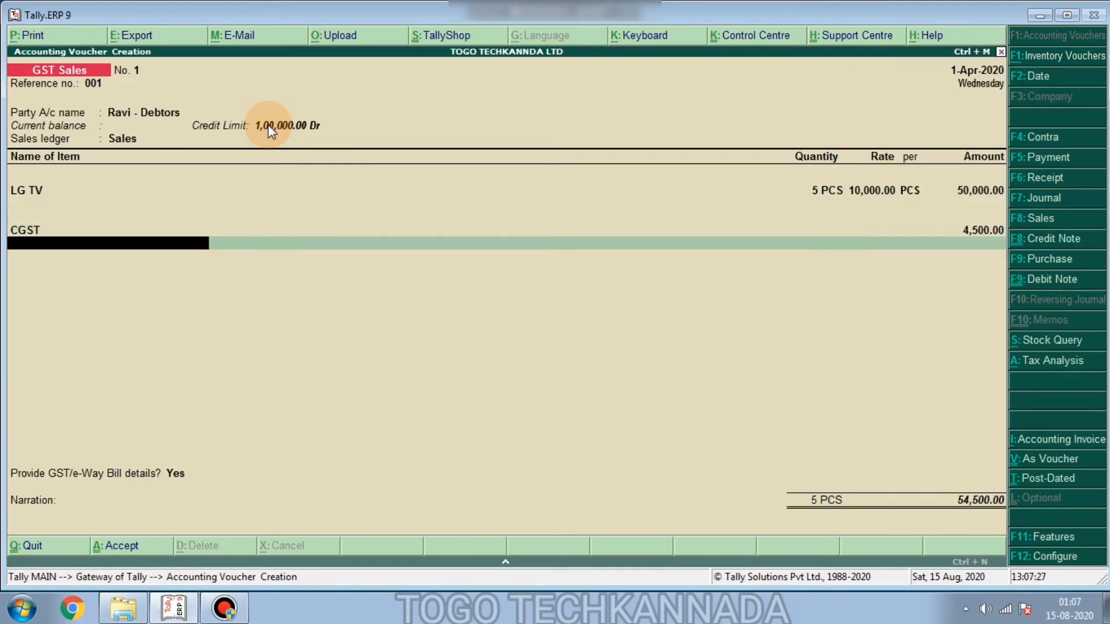
type("SGST")
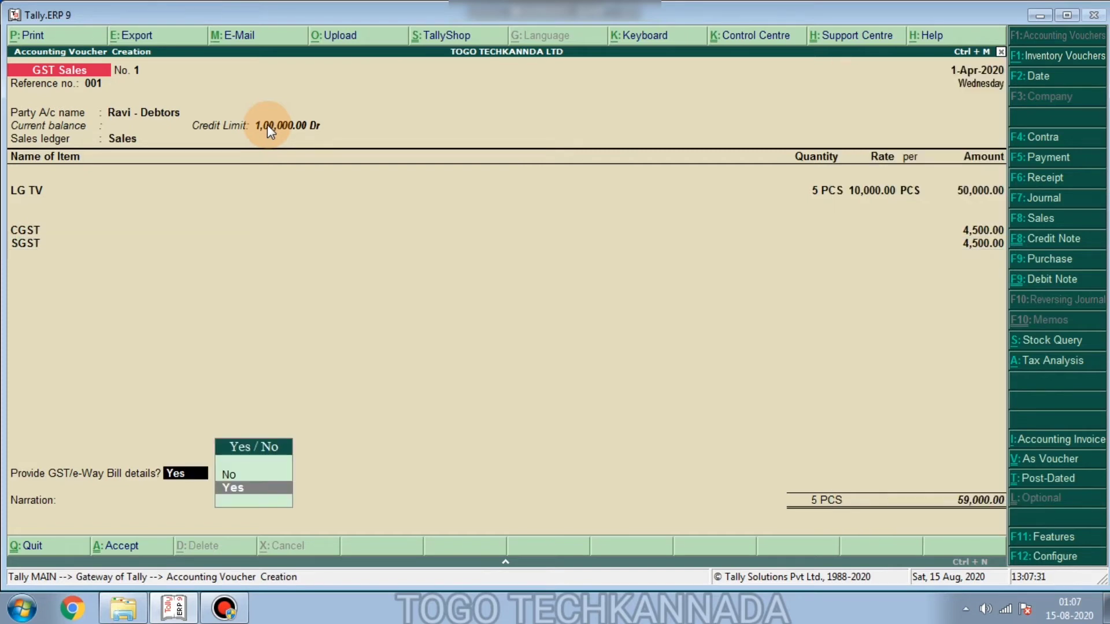
left_click(229, 474)
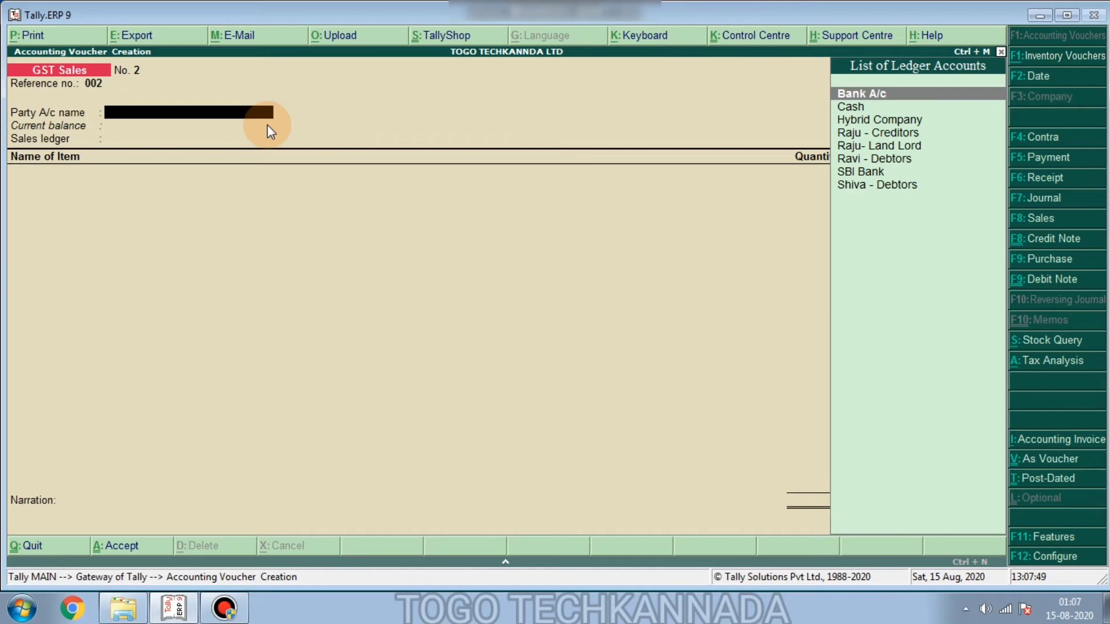
Set voucher No. 2 to Ravi - Debtors dated 2-May-2020 with 6 PCS of LG TV from Bangalore- Godown
left_click(877, 159)
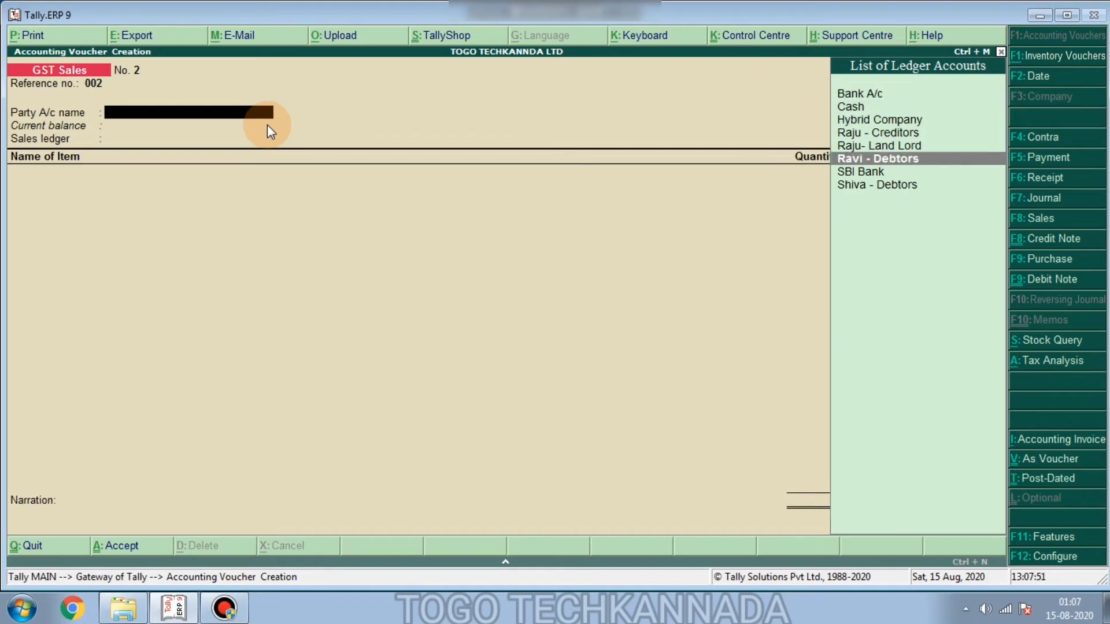
left_click(877, 158)
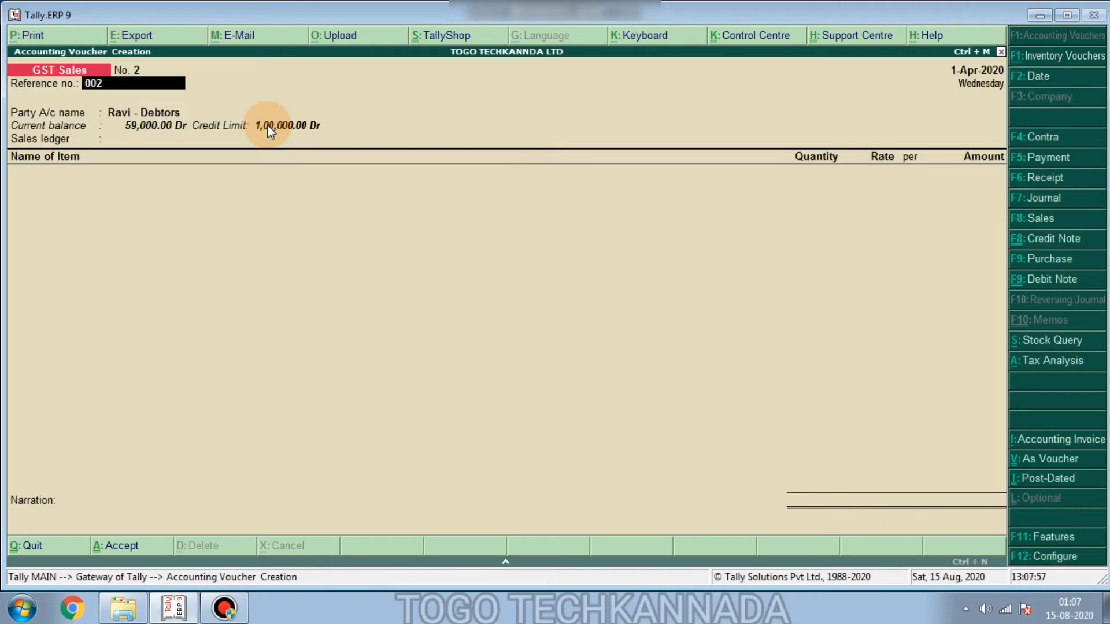
key("f2")
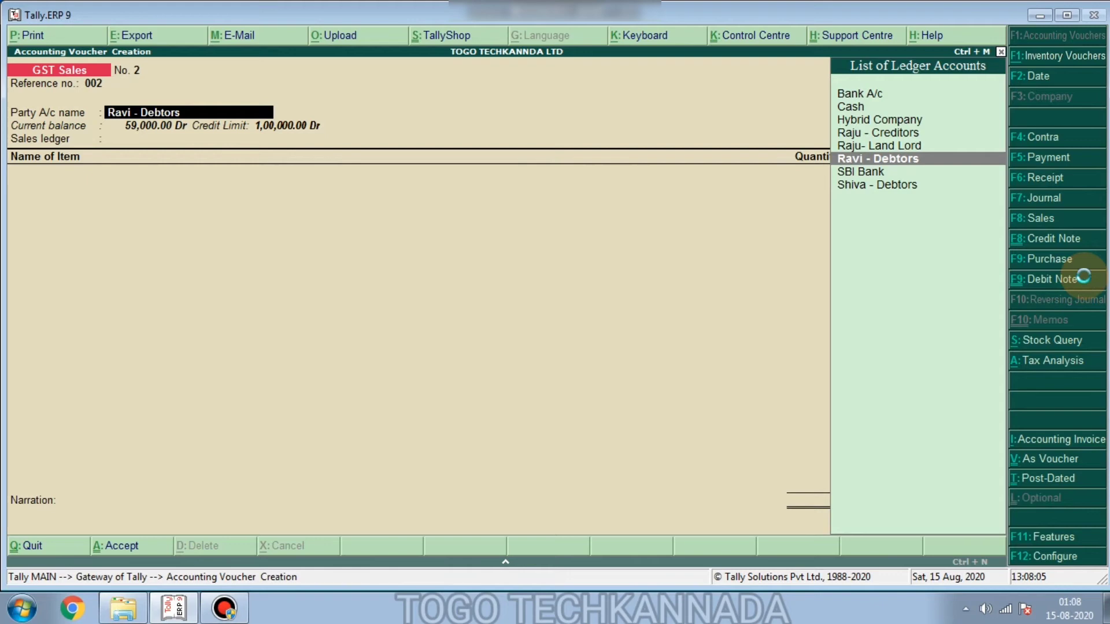
left_click(878, 158)
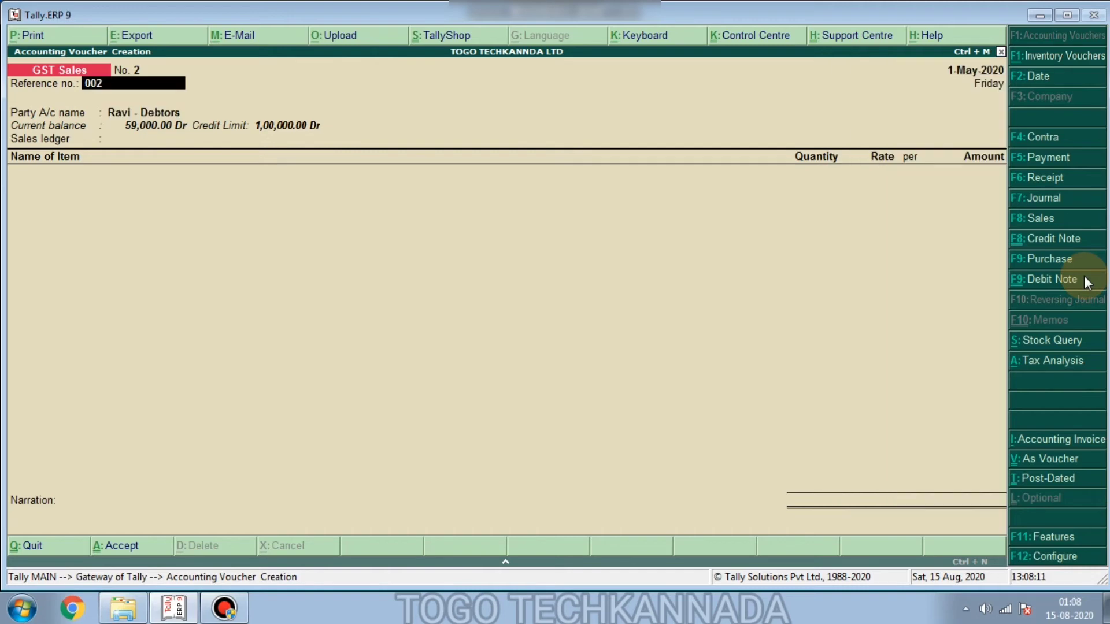
left_click(1030, 76)
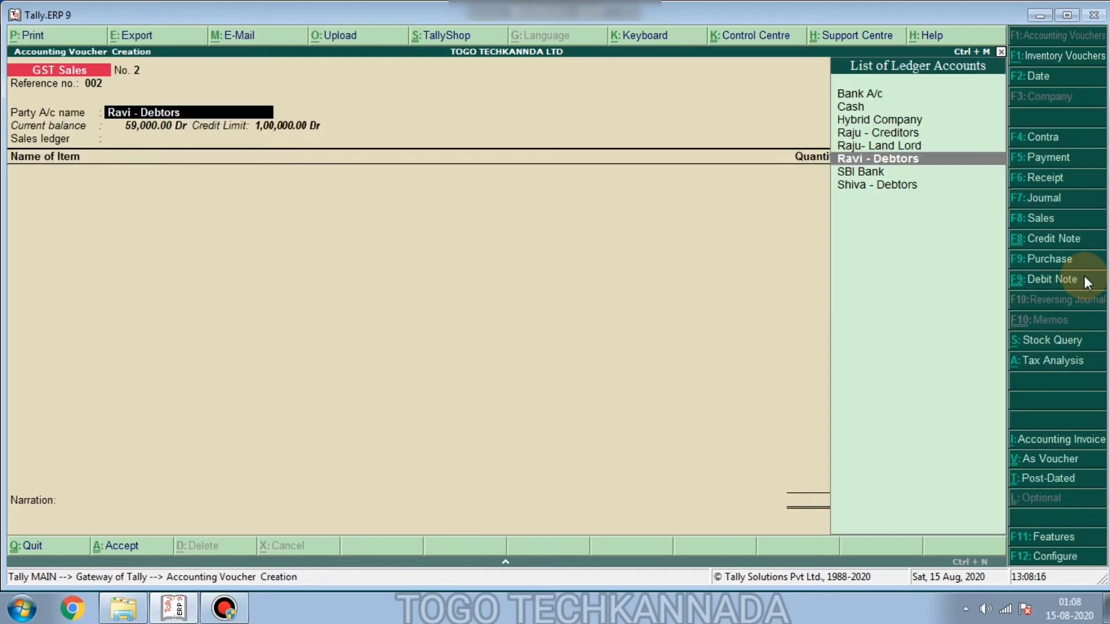
left_click(878, 158)
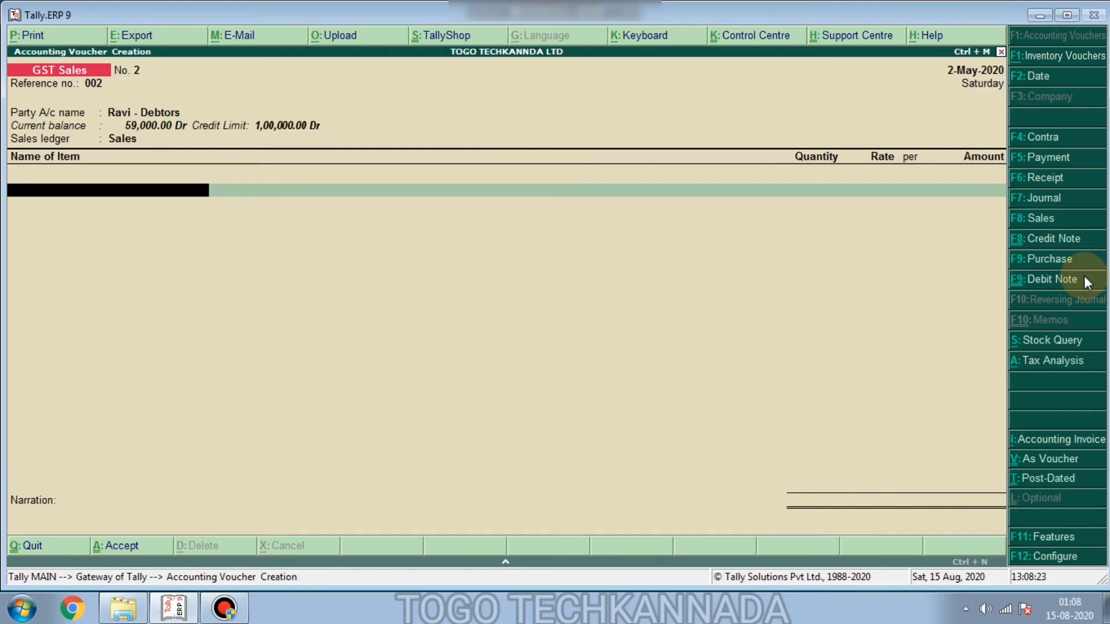
type("Lg")
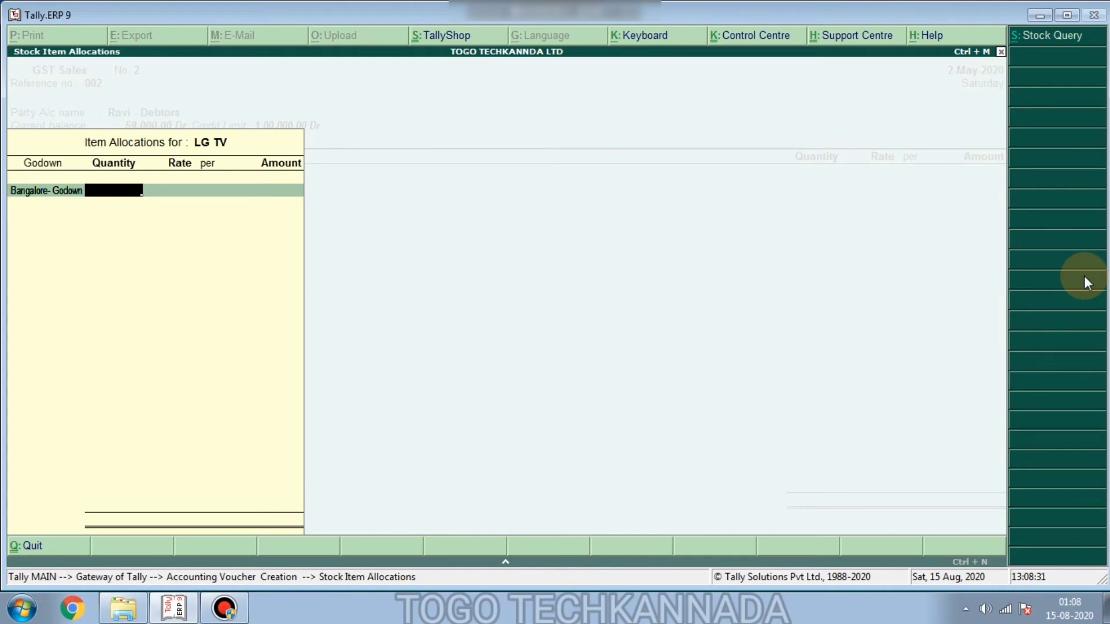
type("6 PC")
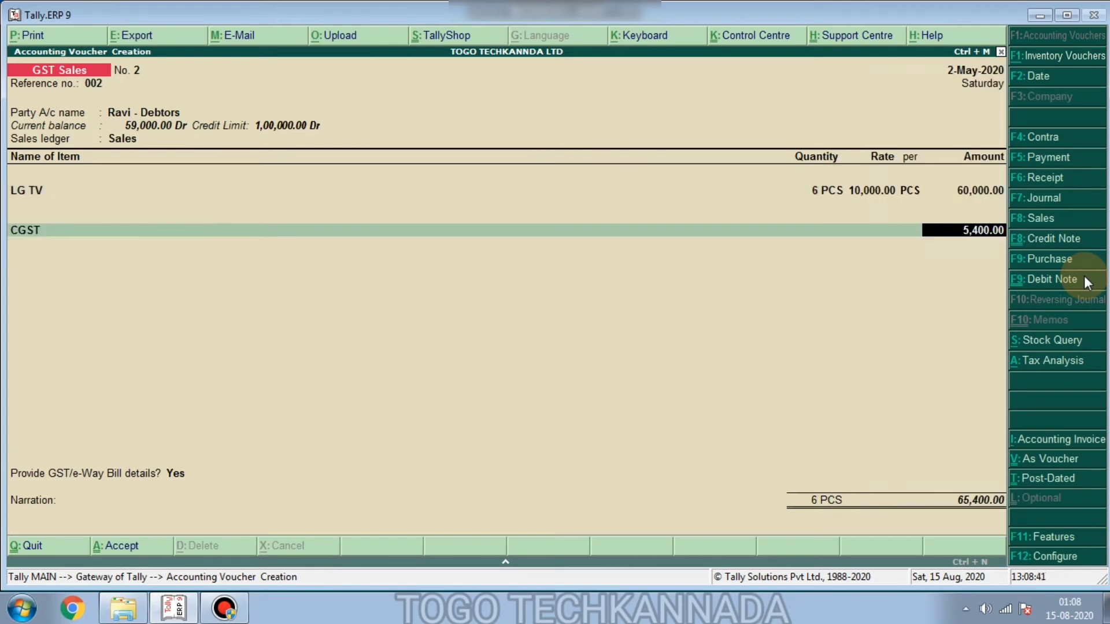
type("S")
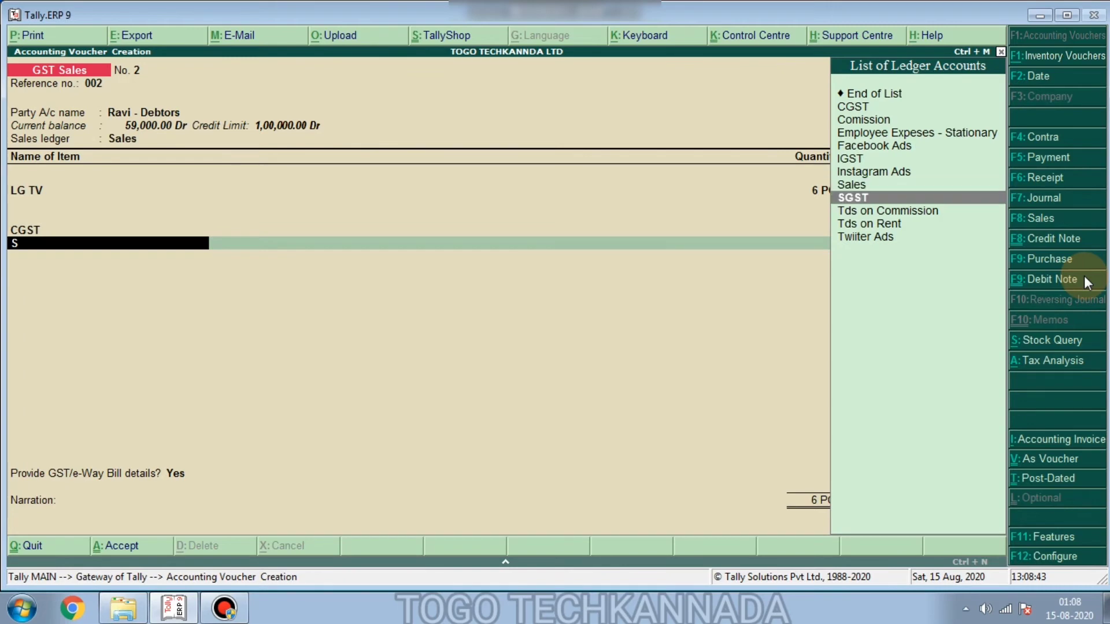
left_click(853, 197)
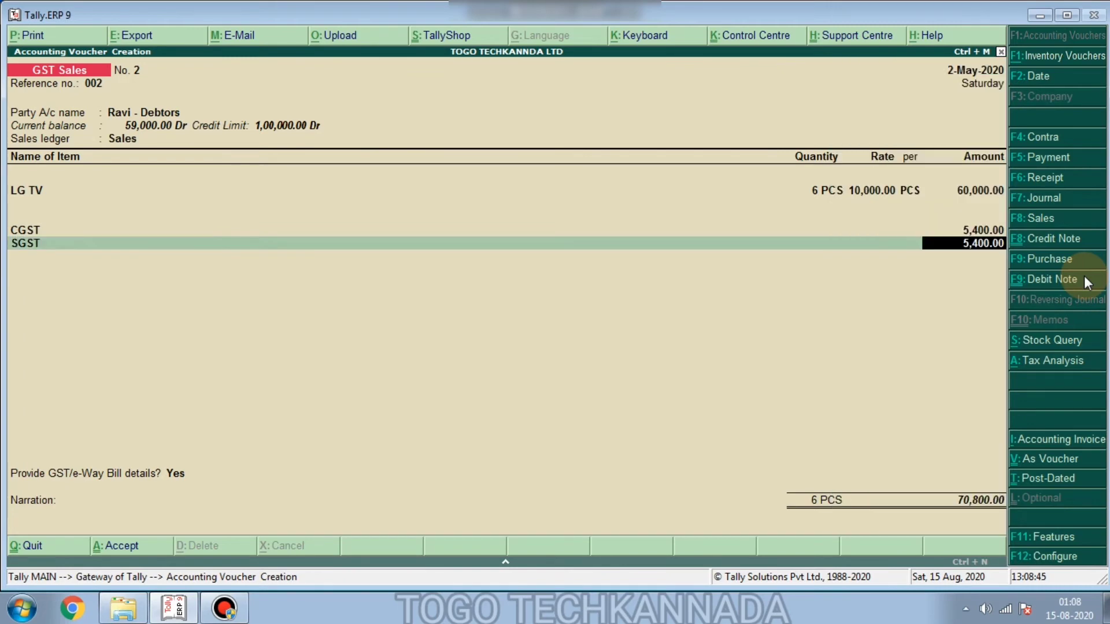
left_click(175, 473)
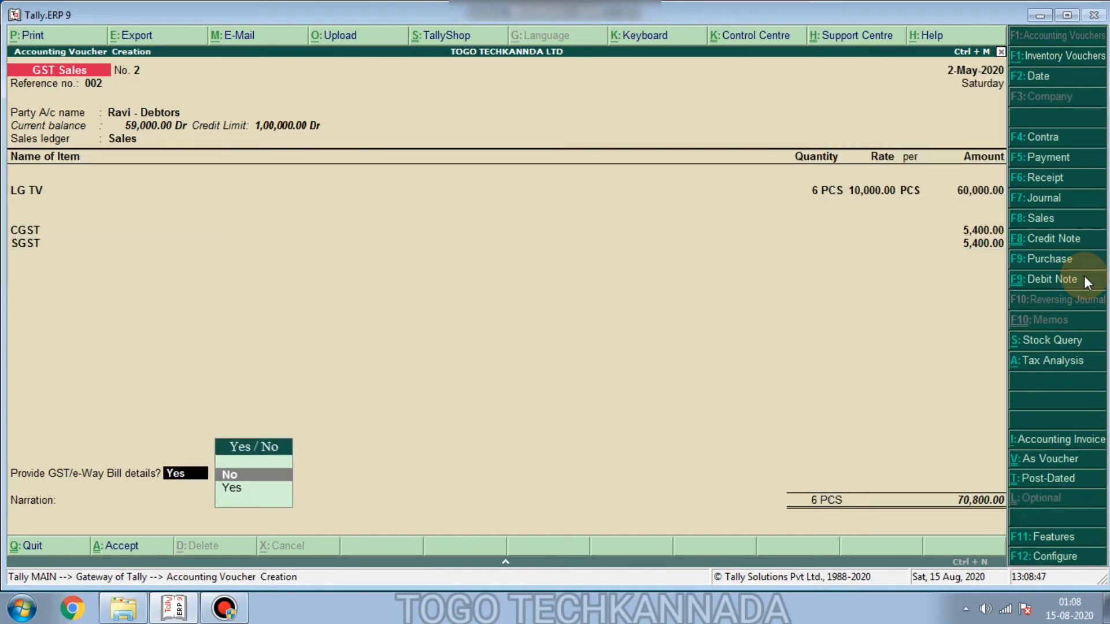
left_click(229, 474)
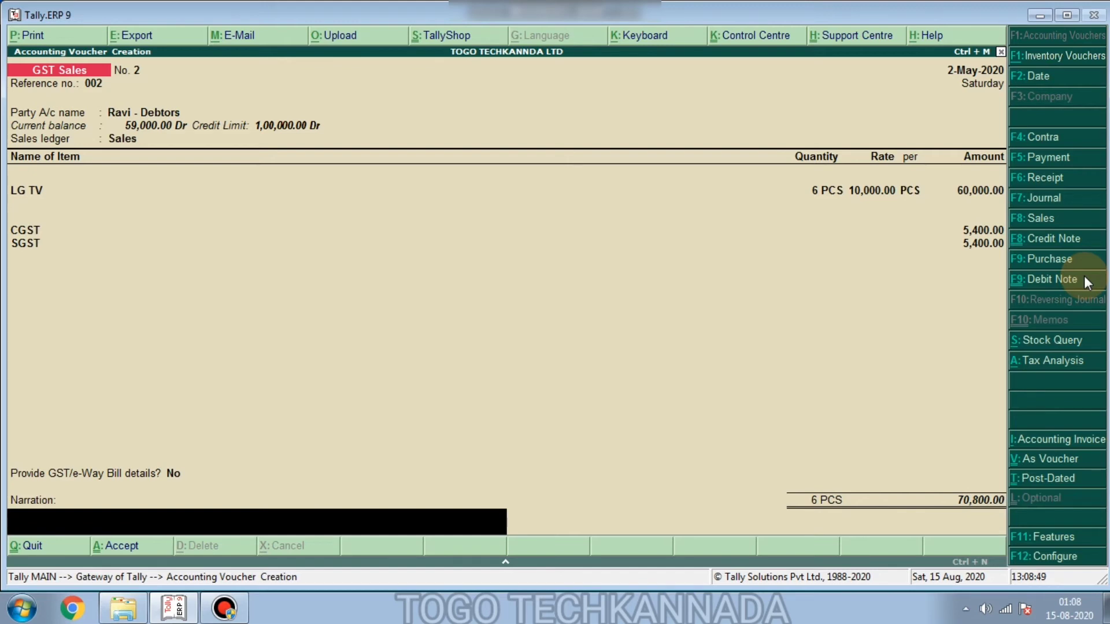
mouse_move(941, 126)
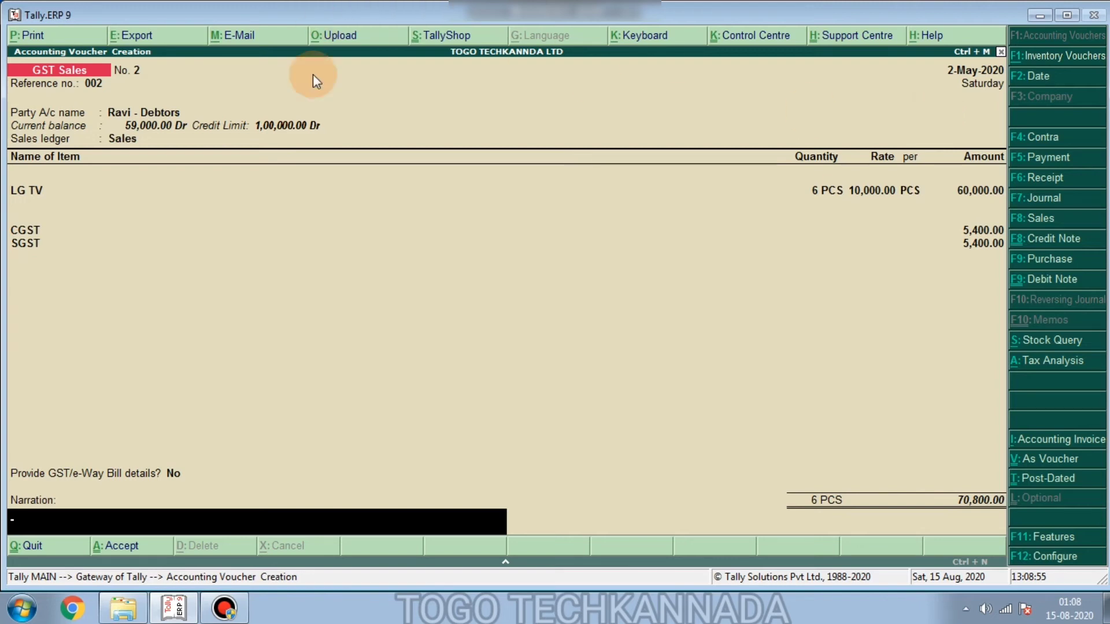
mouse_move(149, 130)
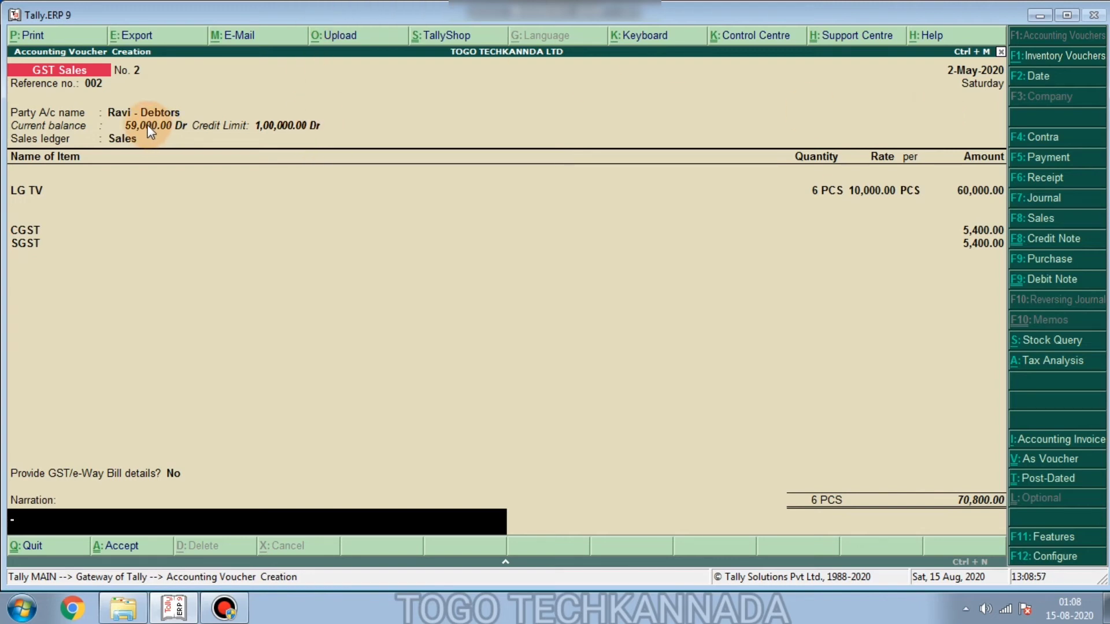
mouse_move(164, 133)
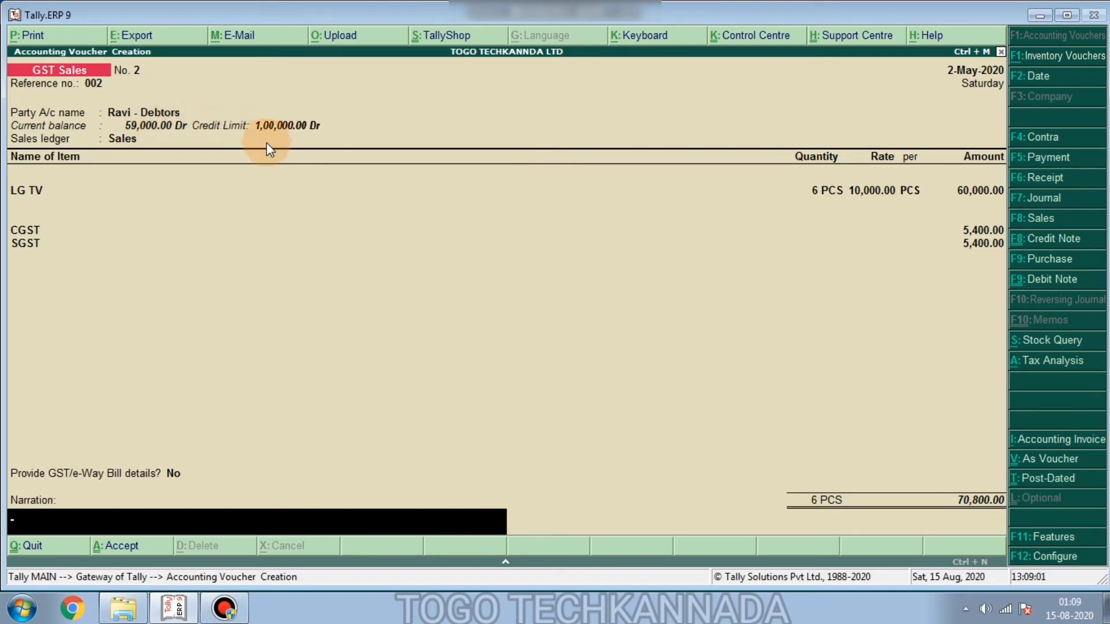
mouse_move(950, 504)
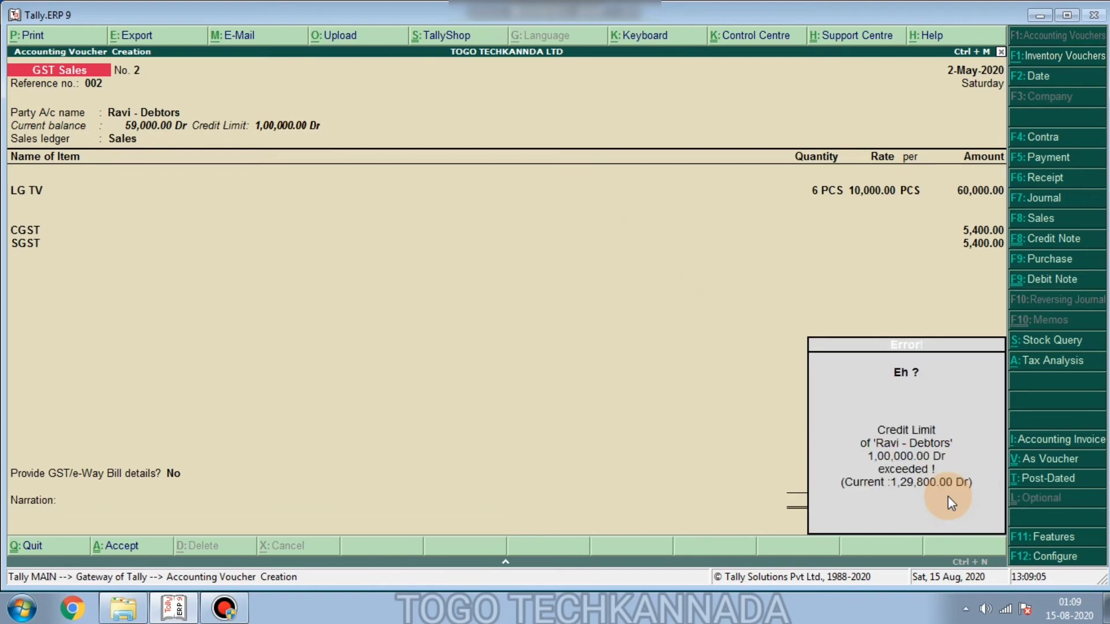
mouse_move(925, 464)
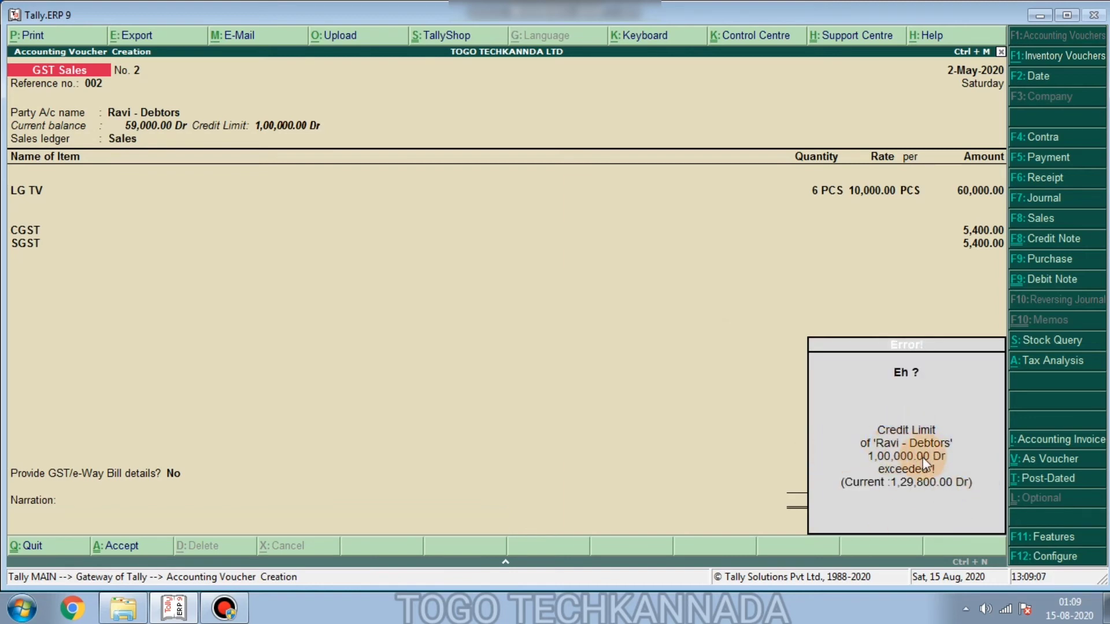
mouse_move(884, 496)
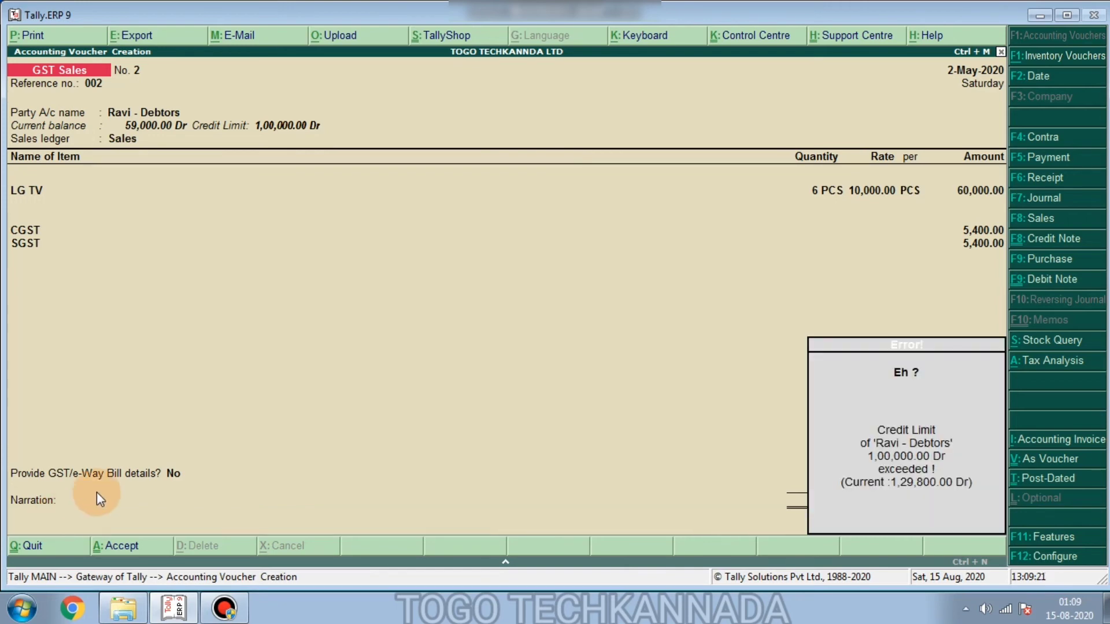
mouse_move(566, 469)
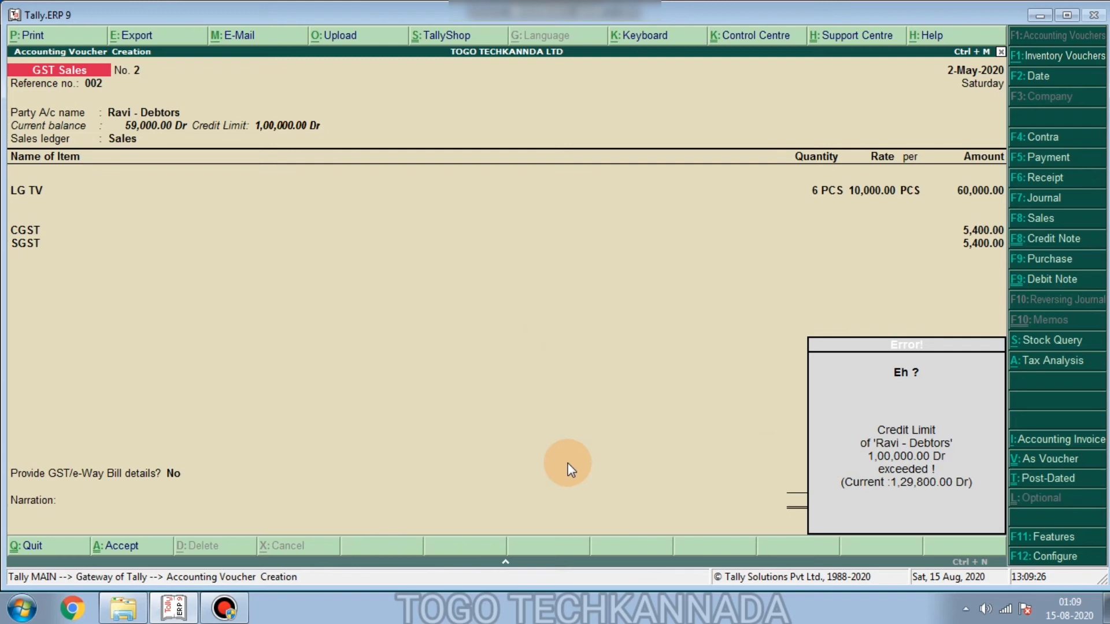
mouse_move(496, 462)
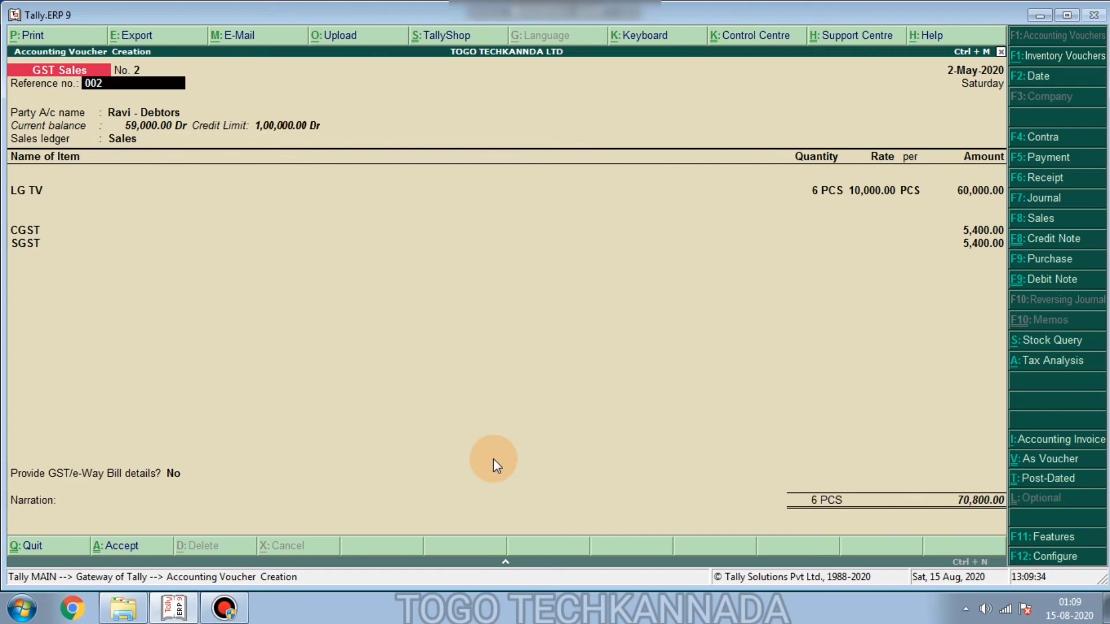
left_click(141, 112)
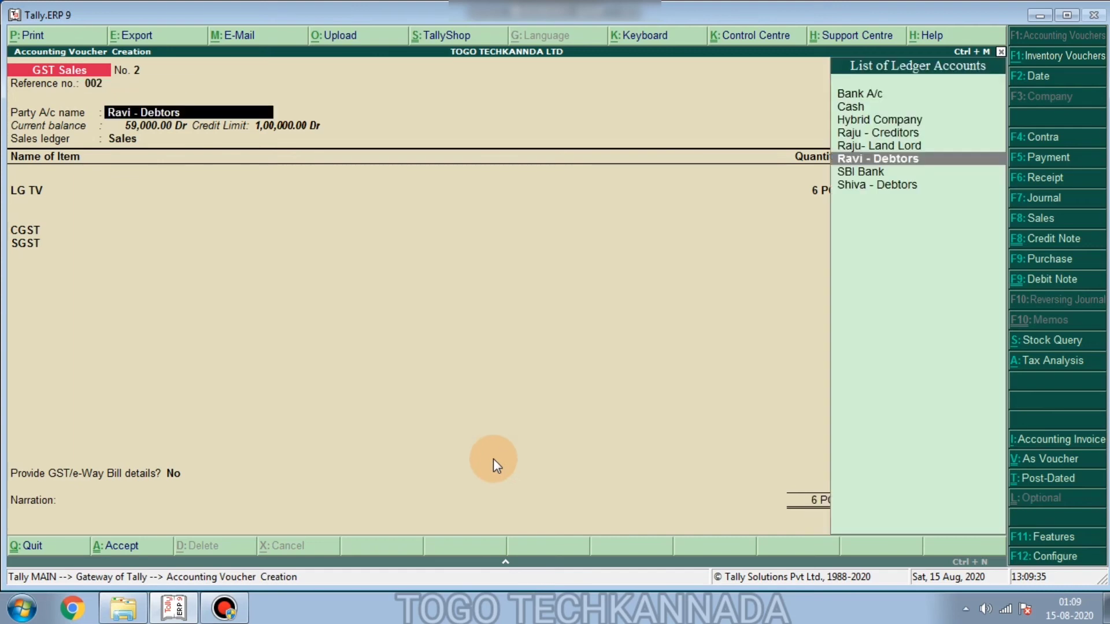
Alter Ravi - Debtors from the Party A/c field to raise its credit limit to 1,50,000 Dr
left_click(878, 158)
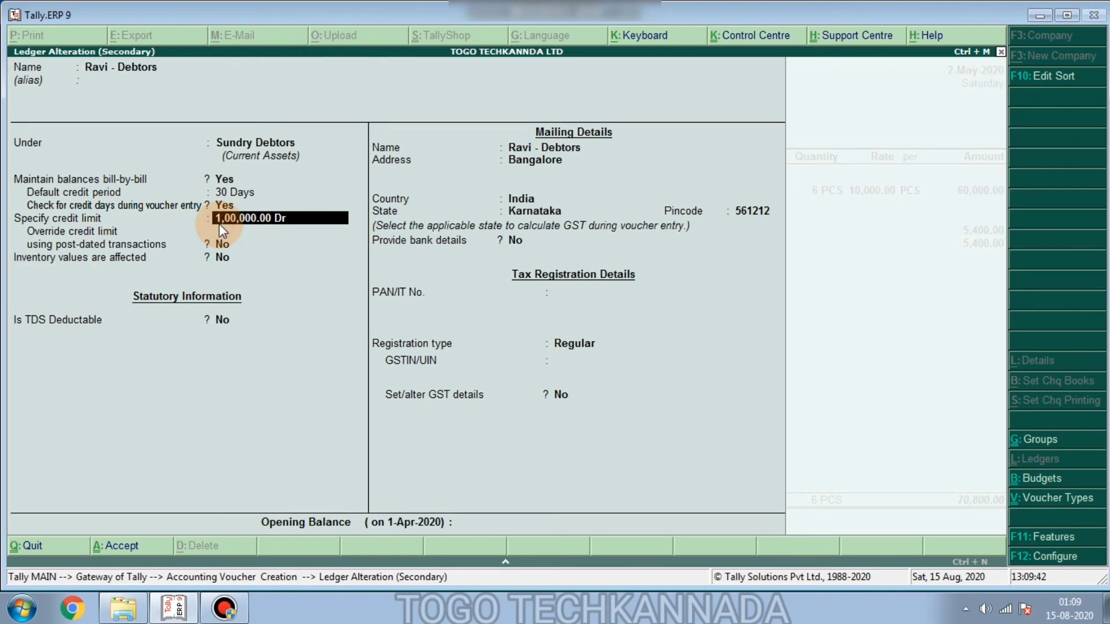
type("150000")
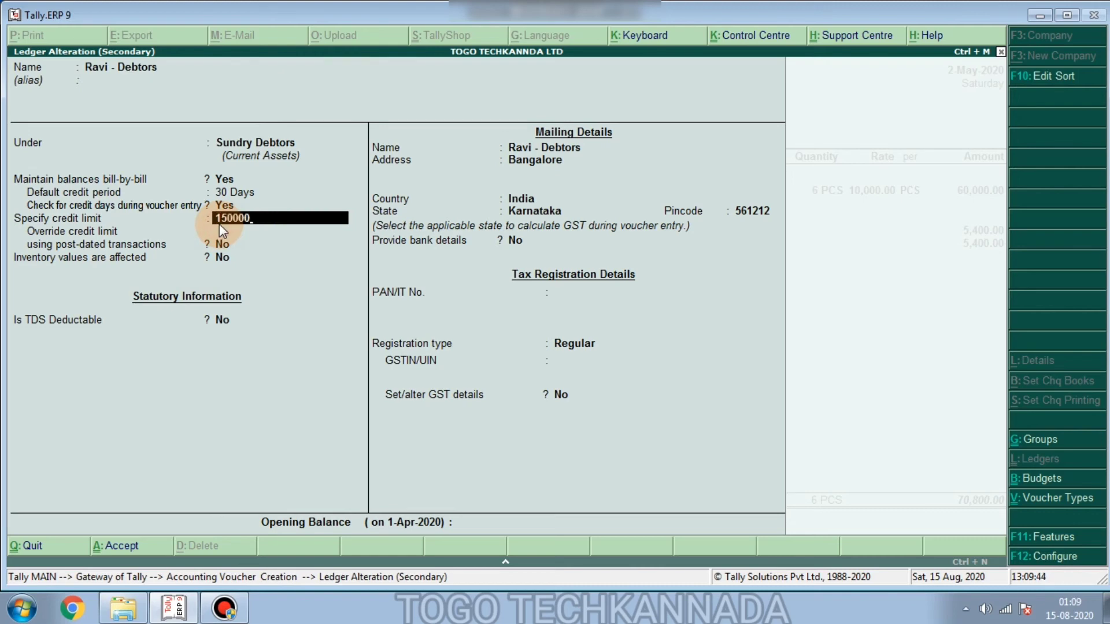
key("enter")
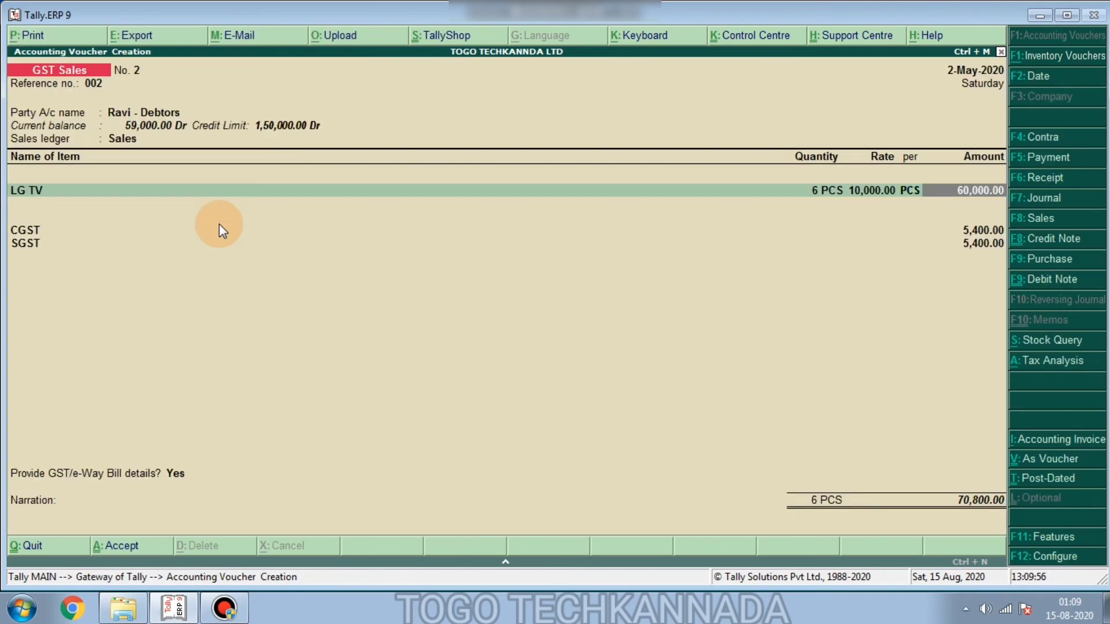
Answer Yes to GST/e-Way Bill details and accept voucher No. 2 for 70,800, opening No. 3
left_click(164, 473)
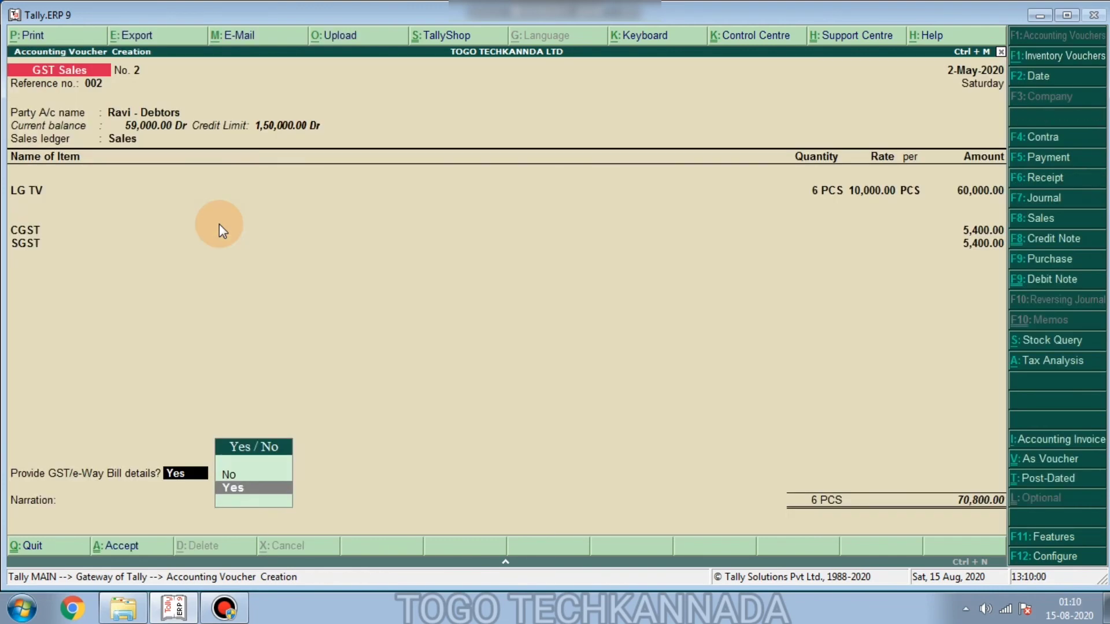
left_click(229, 474)
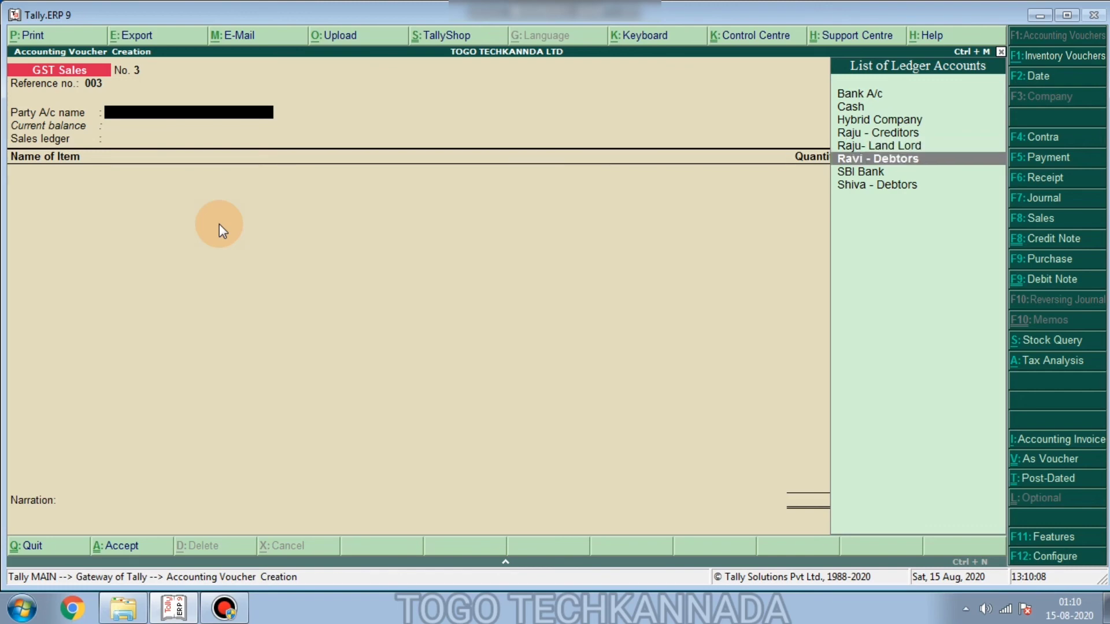
Pick Ravi - Debtors for voucher No. 3, triggering the due-date-exceeded outstanding-bill warning
left_click(877, 159)
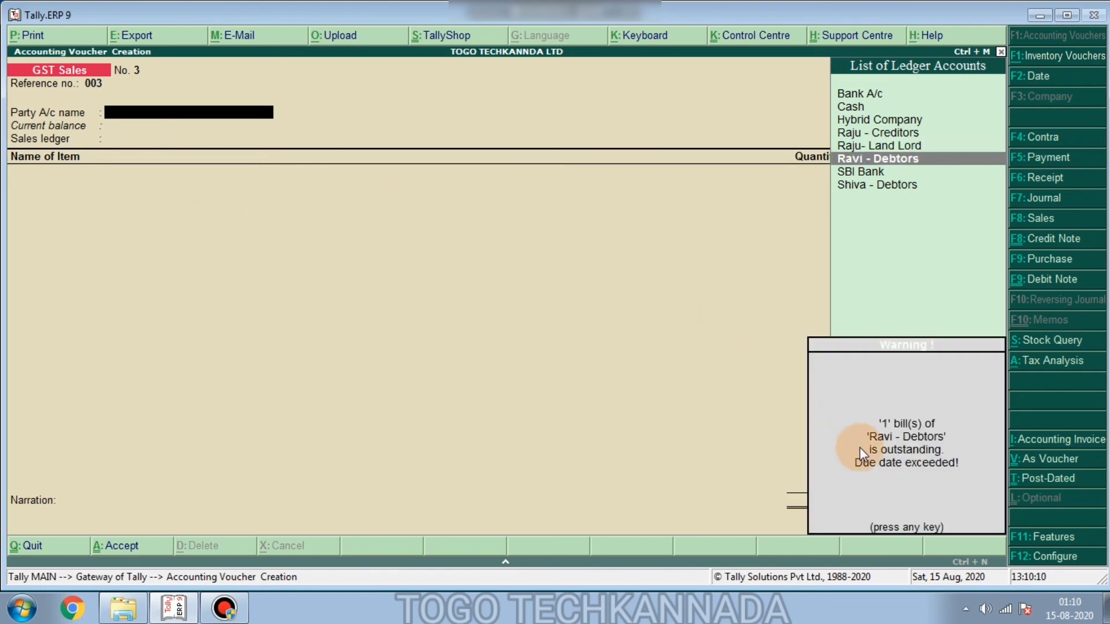
mouse_move(924, 452)
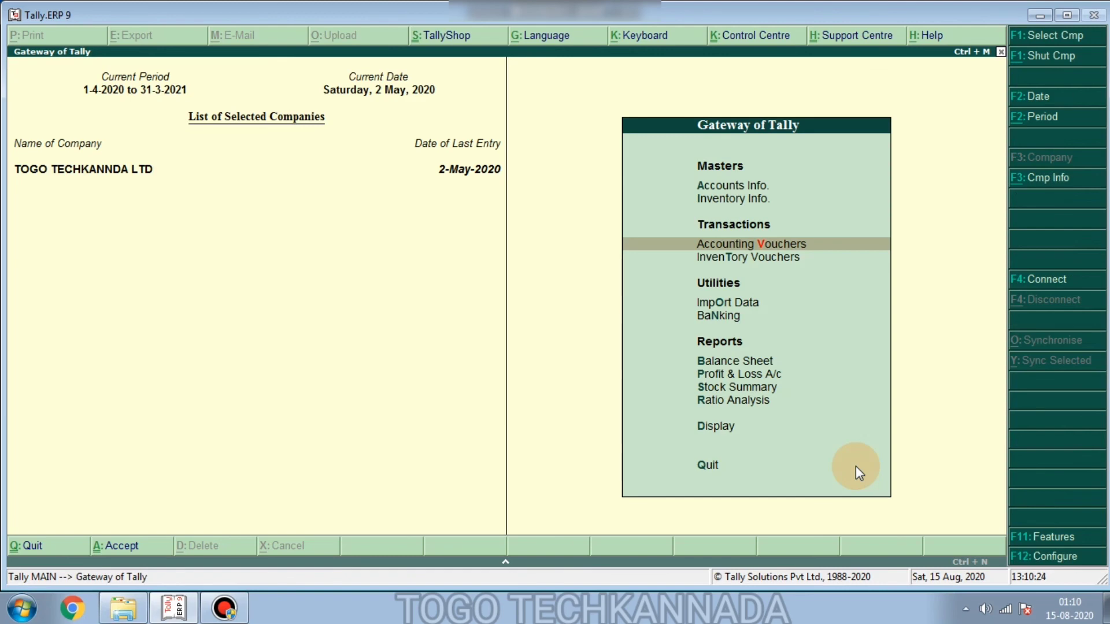
left_click(751, 244)
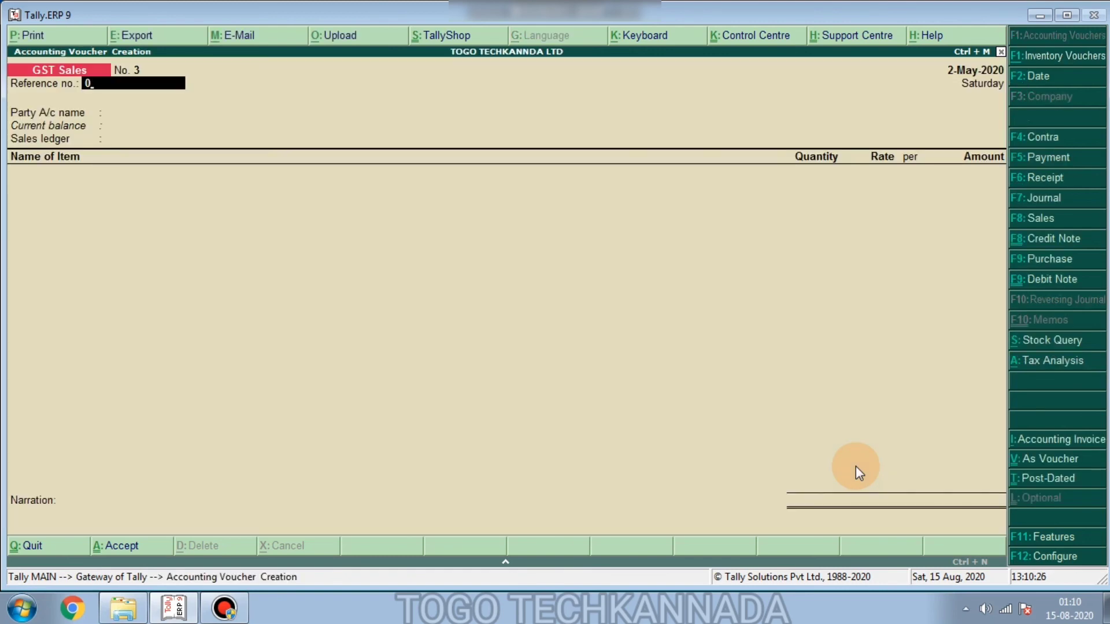
type("R")
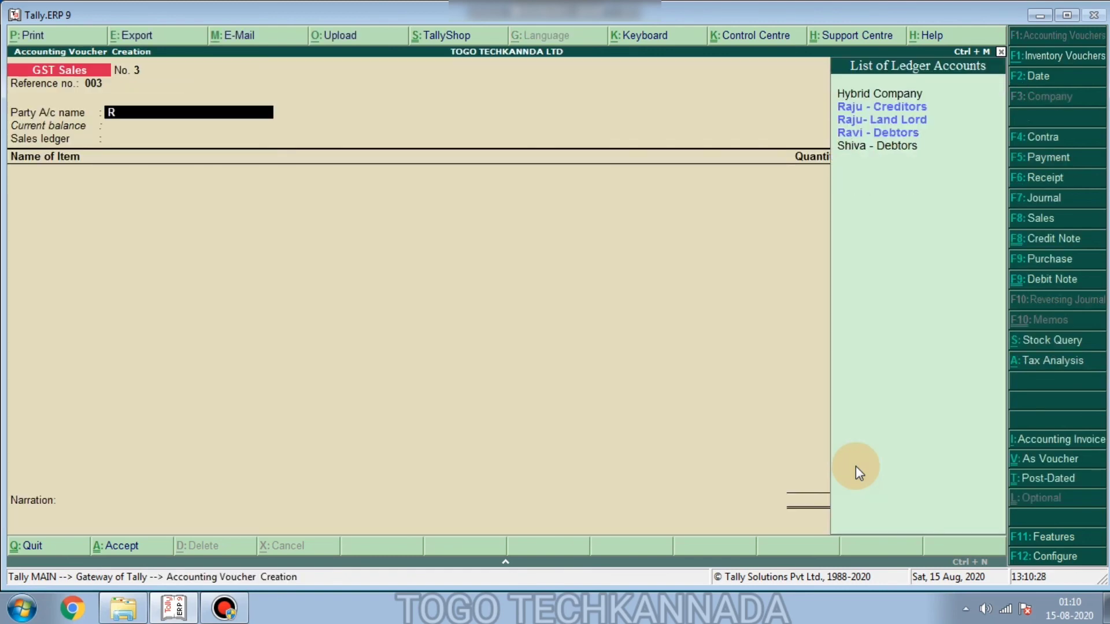
left_click(877, 132)
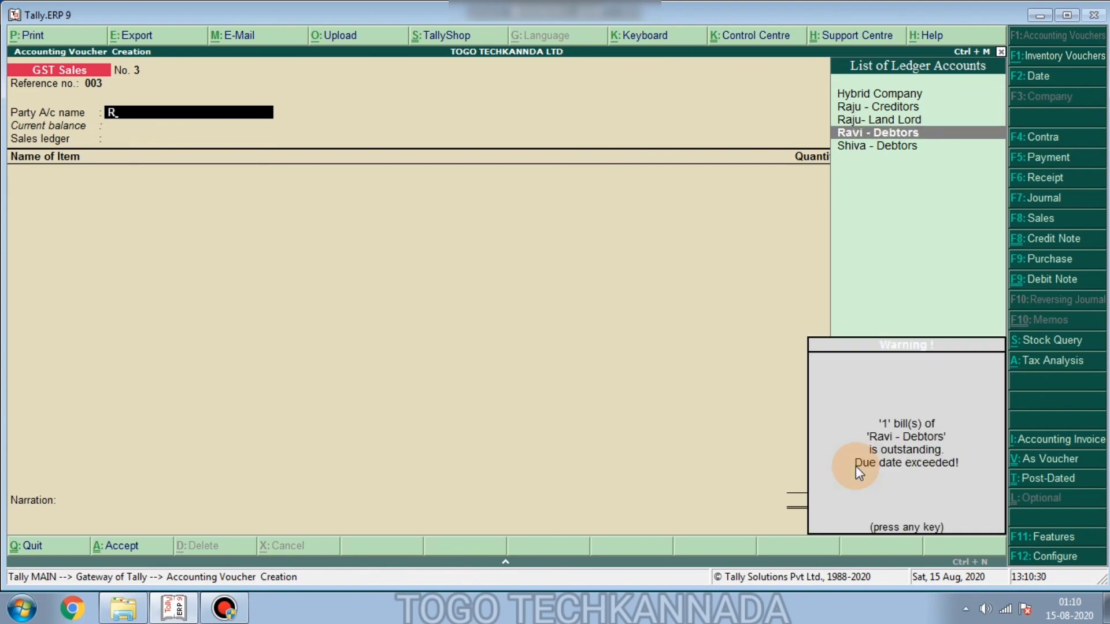
mouse_move(890, 457)
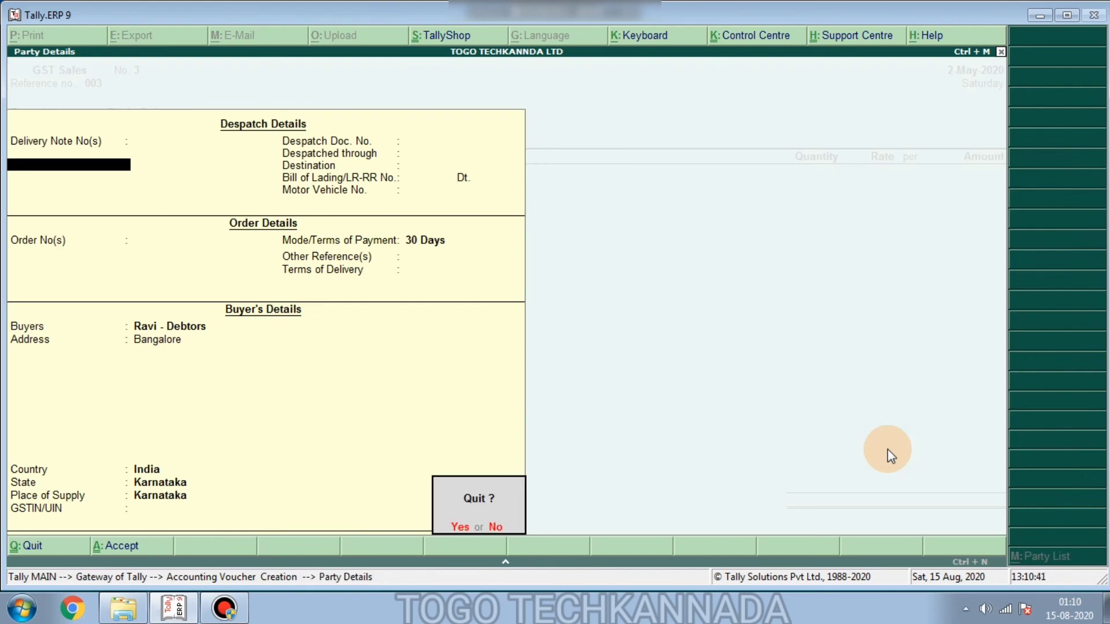
Quit unfinished voucher No. 3 for Ravi - Debtors and return to the Gateway of Tally
left_click(459, 527)
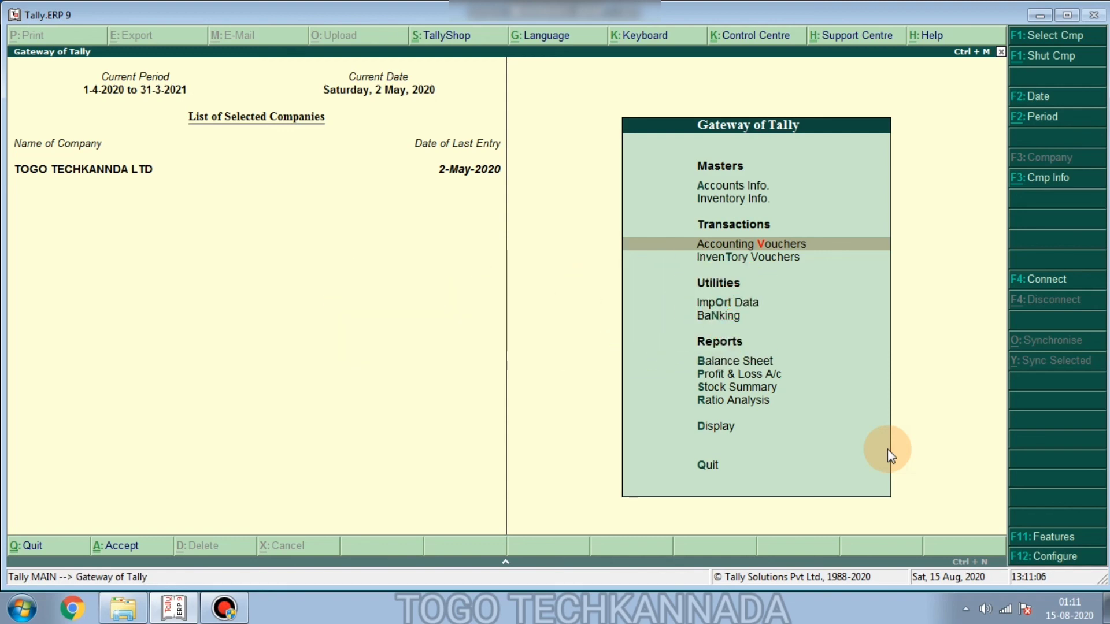
mouse_move(857, 450)
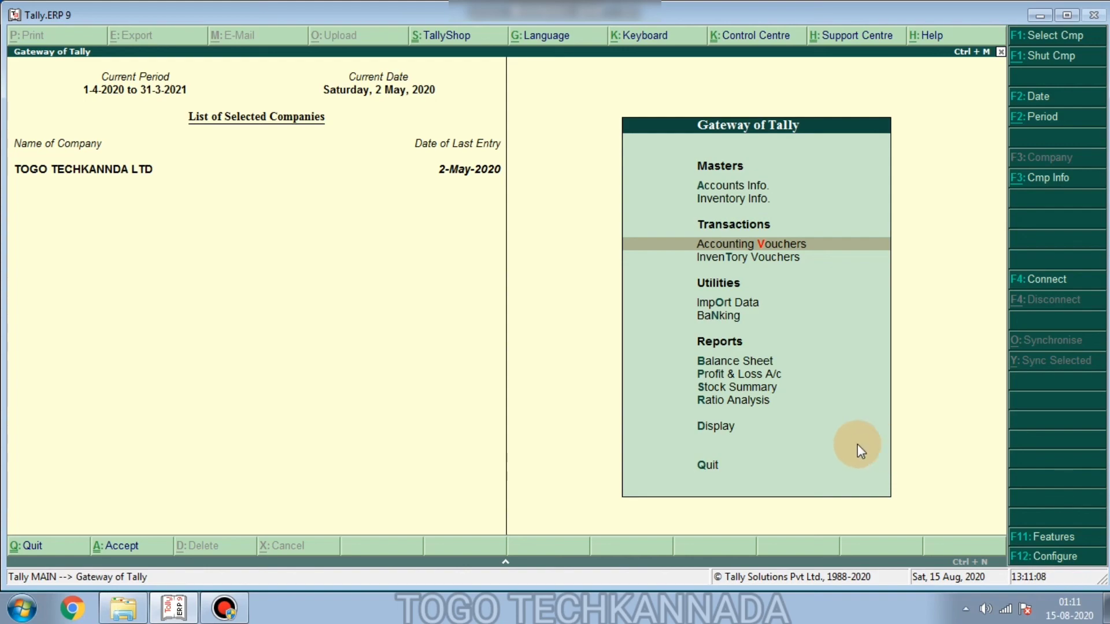